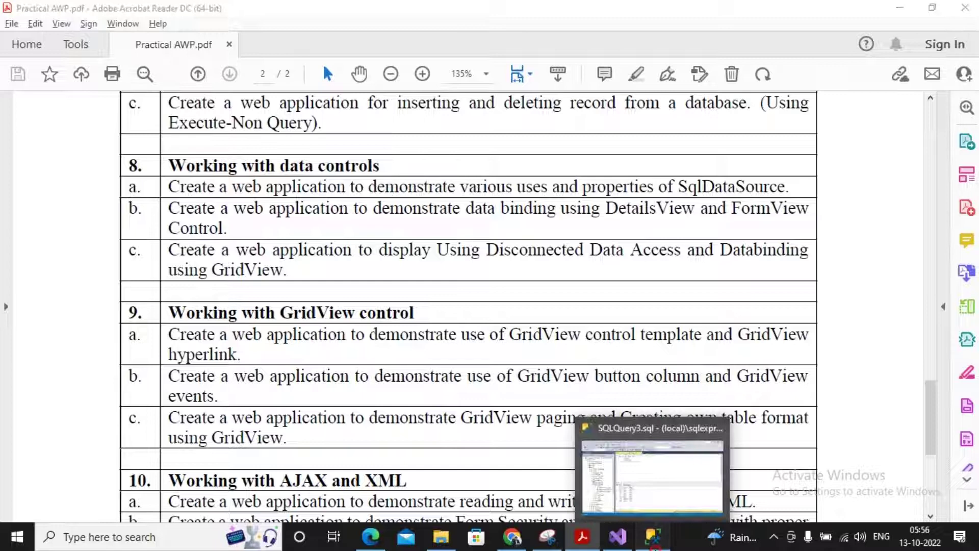
# Step: View the Employee query results in SSMS, then switch over to Visual Studio's start window
pyautogui.click(654, 474)
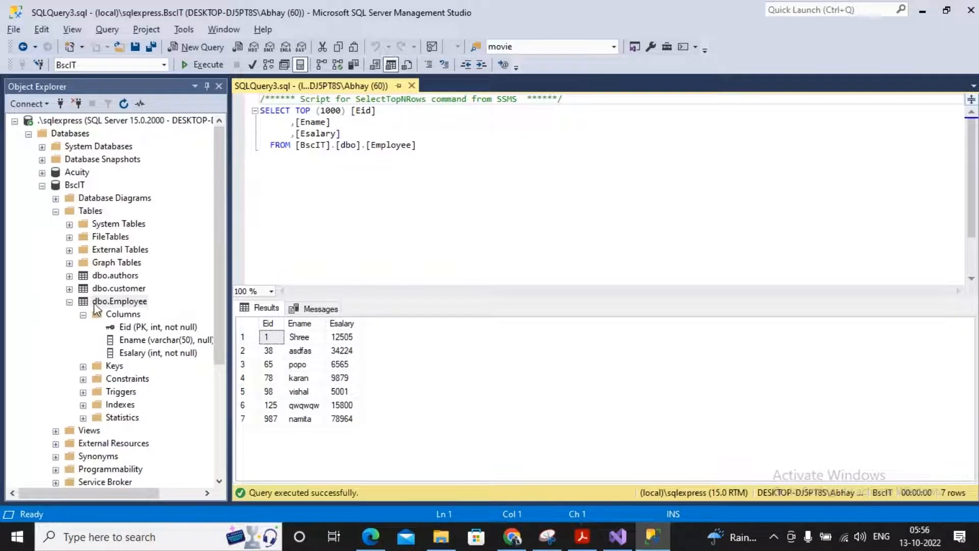
pyautogui.moveTo(71, 191)
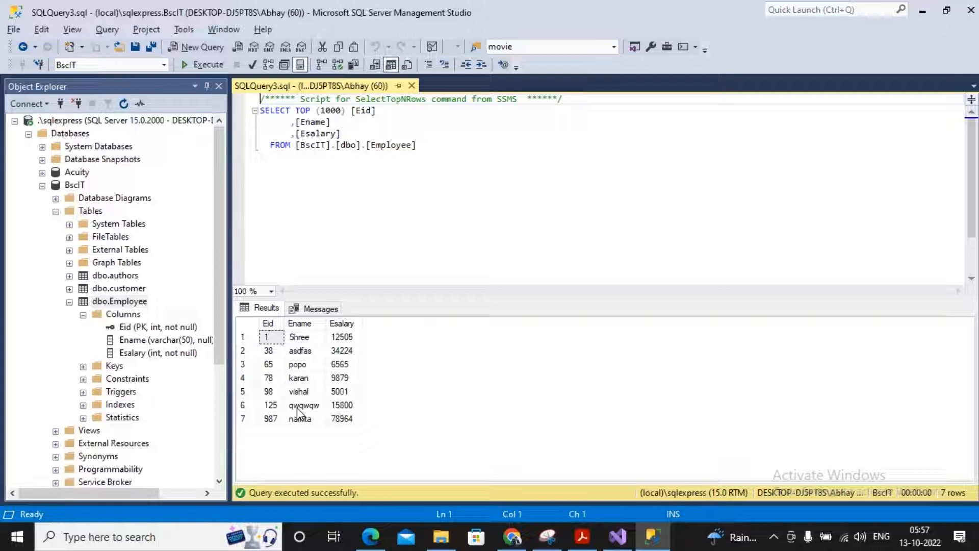
pyautogui.press('alt+tab')
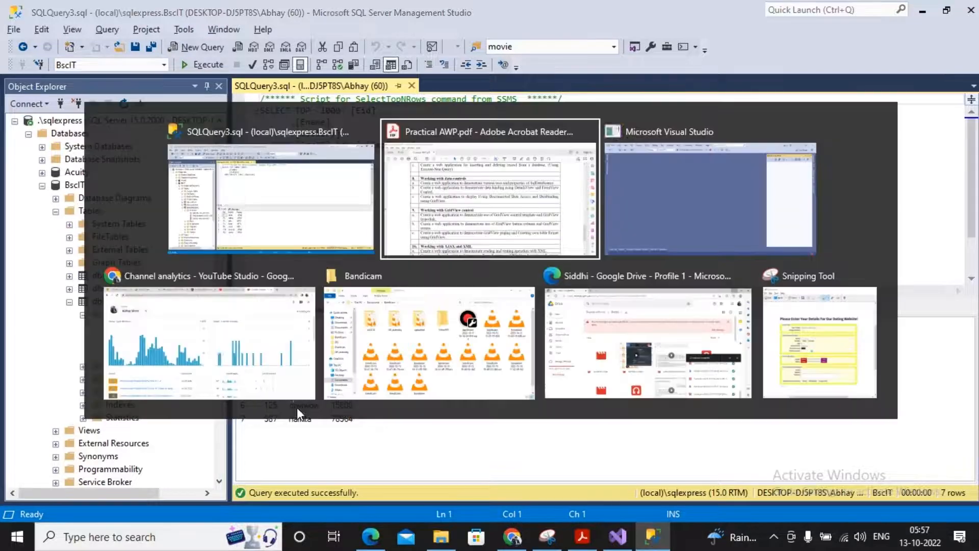
pyautogui.click(489, 132)
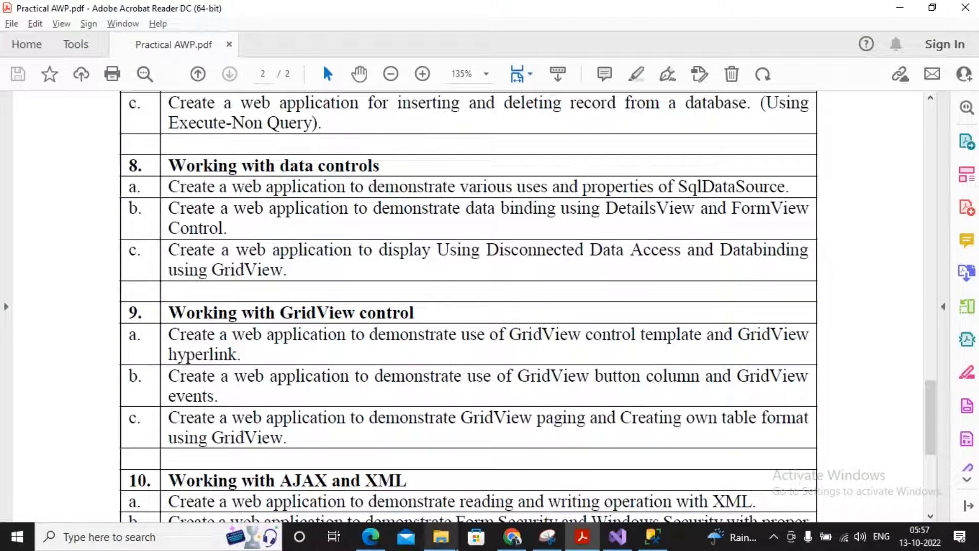
pyautogui.click(617, 536)
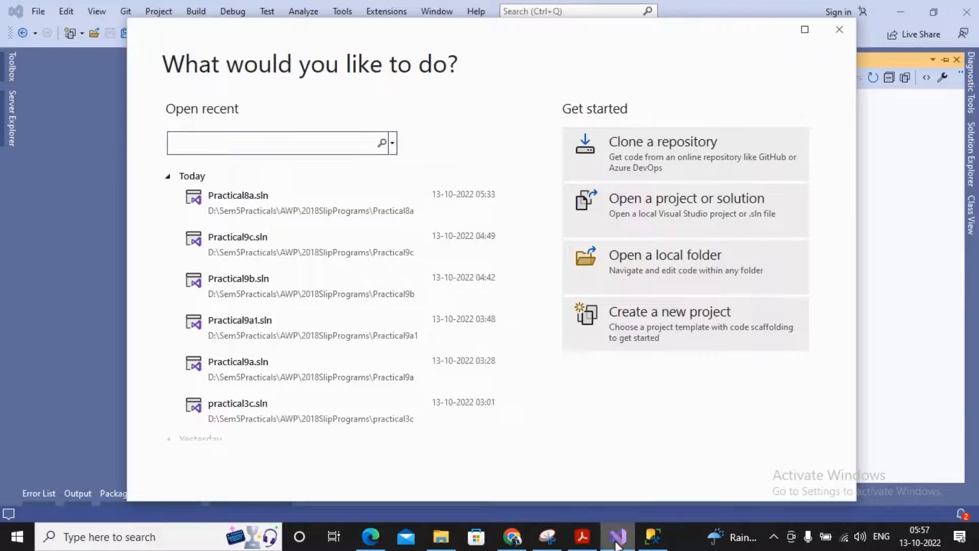
# Step: Create an empty ASP.NET Web Application (.NET Framework) project named Practical8c
pyautogui.click(669, 312)
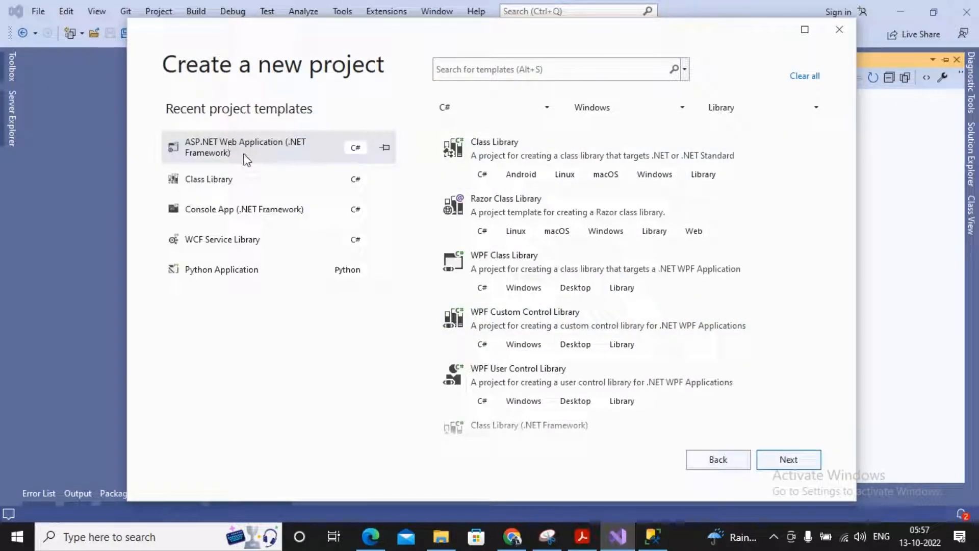
pyautogui.click(788, 459)
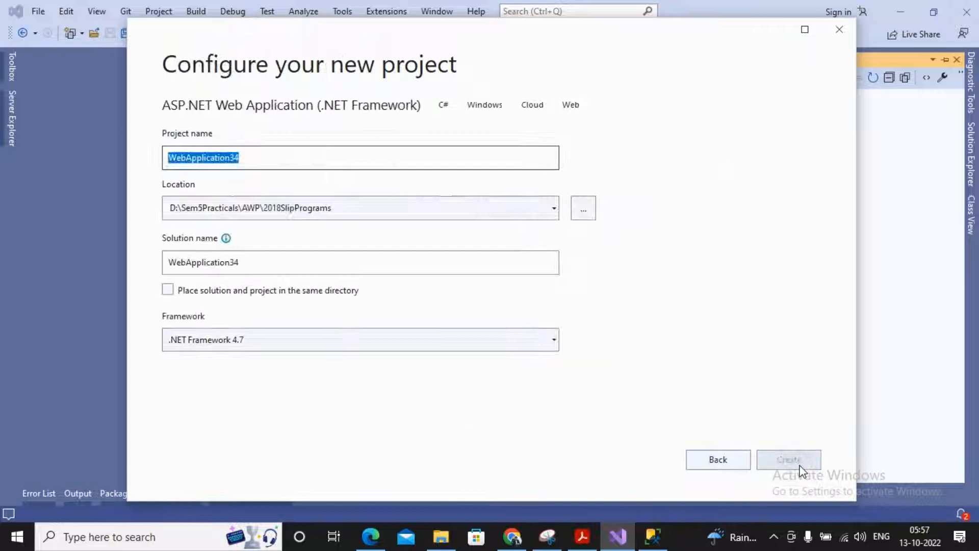
pyautogui.write('Practical8')
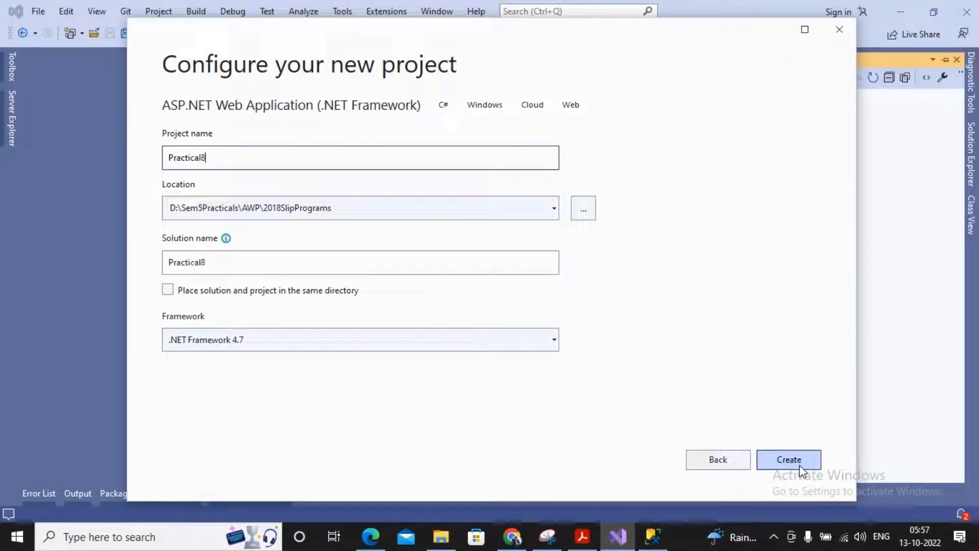
pyautogui.write('c')
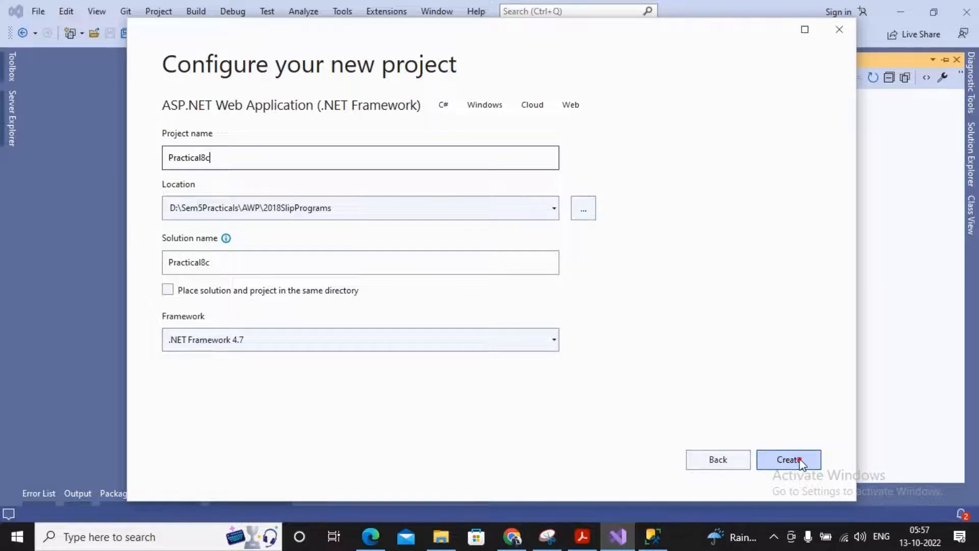
pyautogui.click(790, 459)
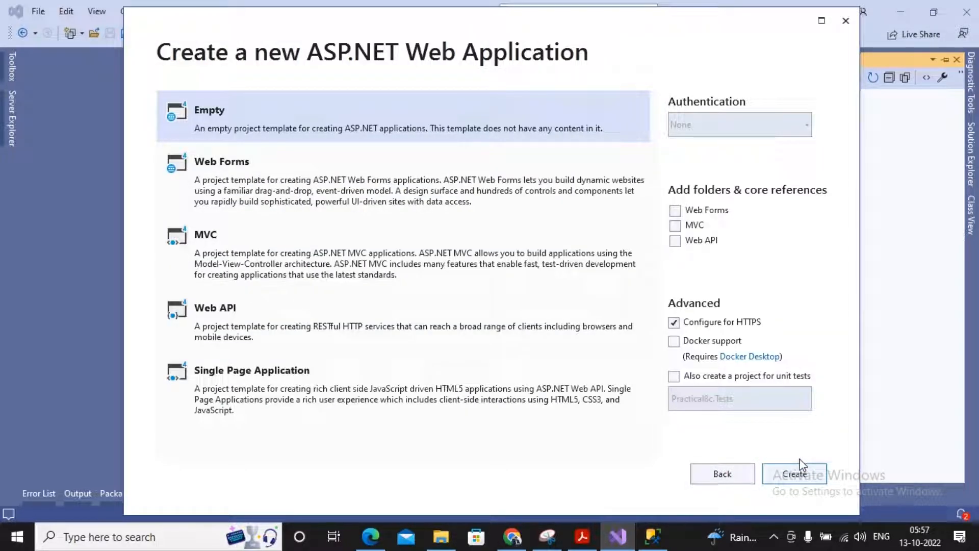
pyautogui.click(796, 473)
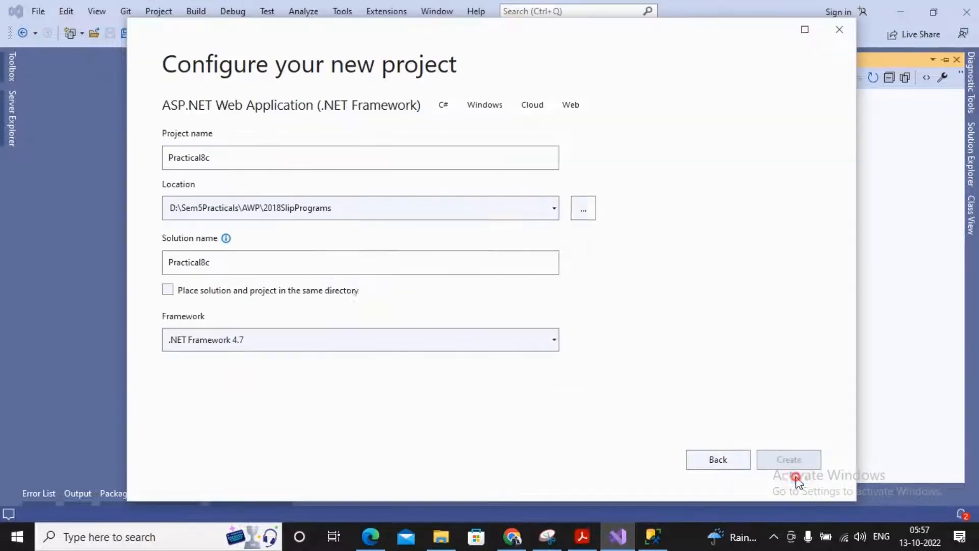
pyautogui.click(790, 459)
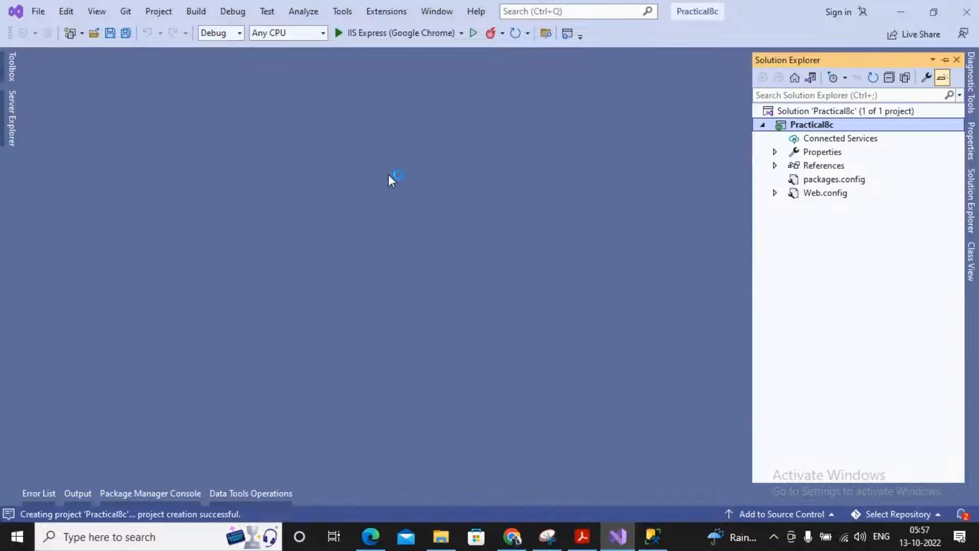
pyautogui.moveTo(465, 240)
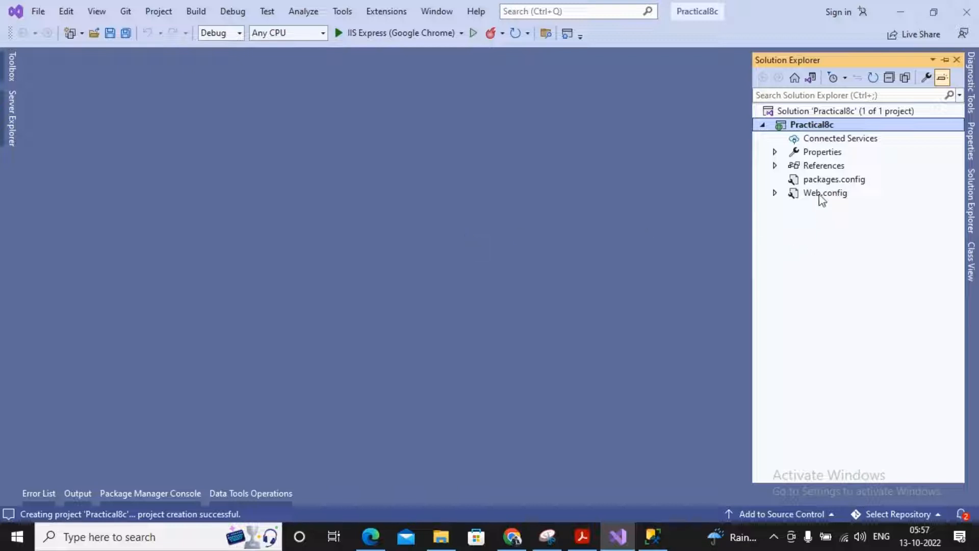
# Step: Add a connectionStrings section to Web.config with an <add connectionString=""/> entry
pyautogui.doubleClick(825, 192)
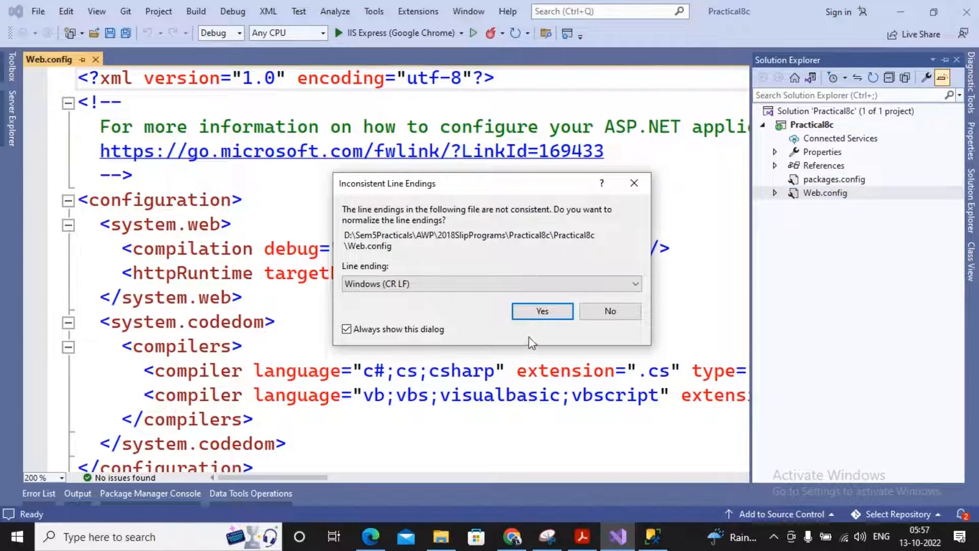
pyautogui.click(542, 311)
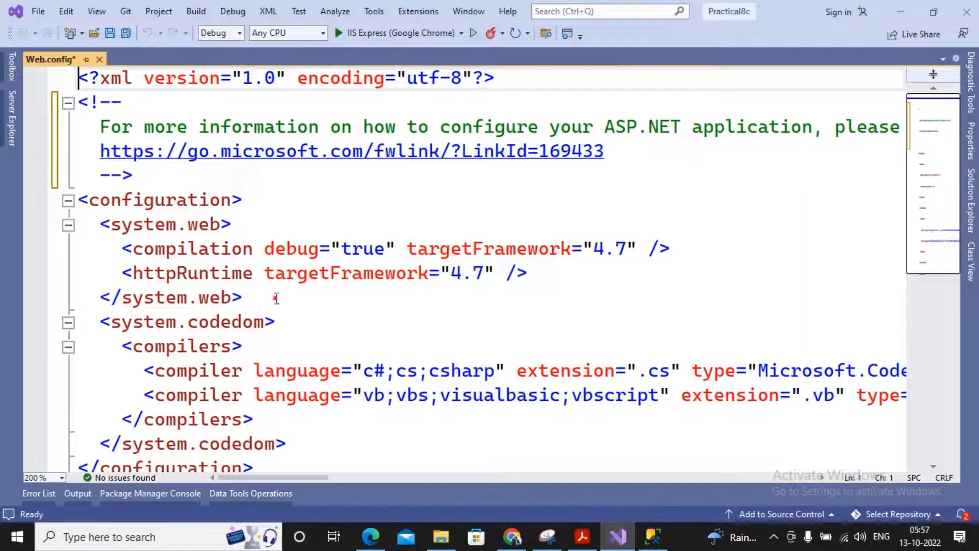
pyautogui.press('Enter')
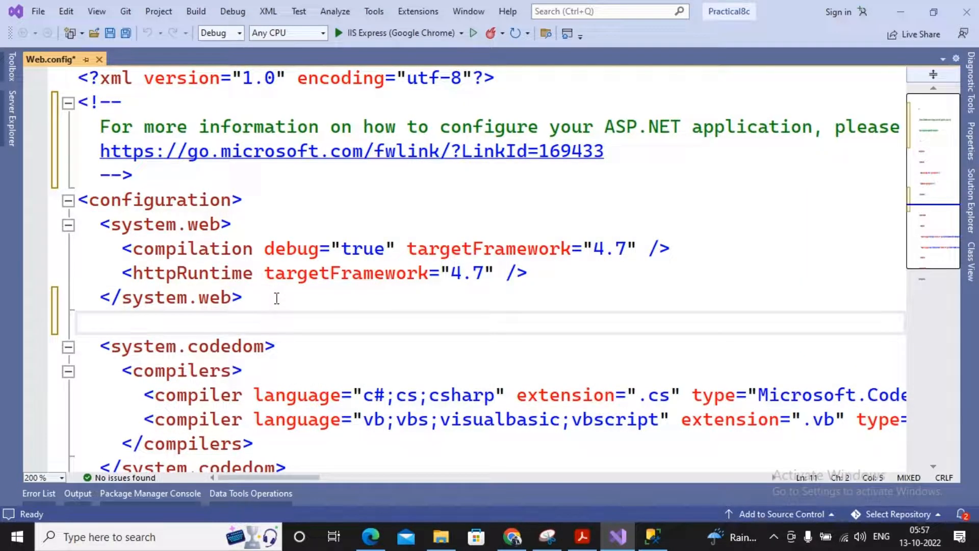
pyautogui.write('<con')
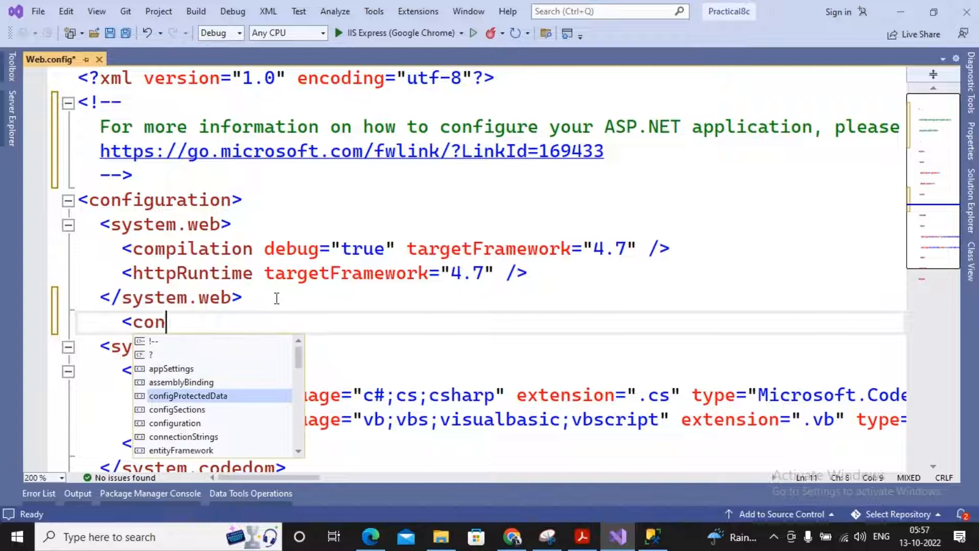
pyautogui.write('nectionStrings>')
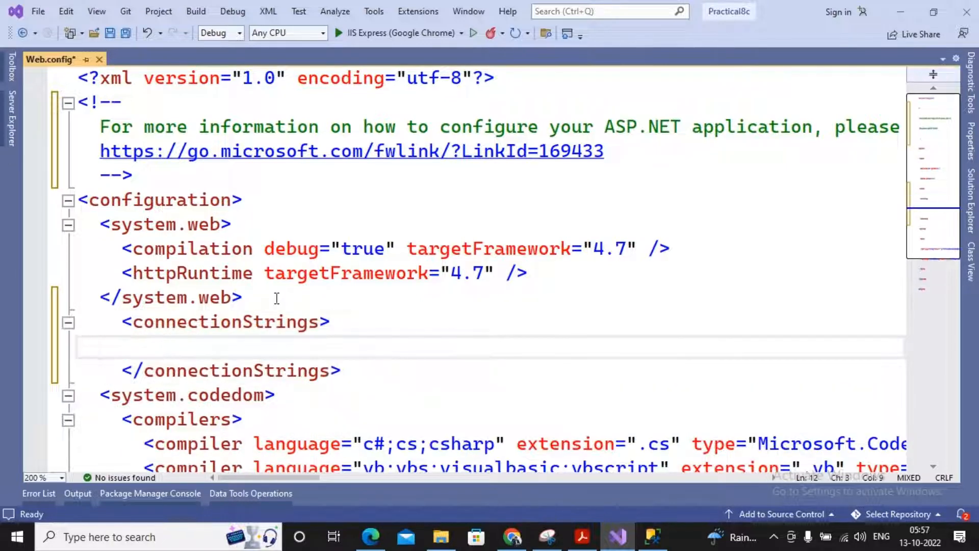
pyautogui.write('<add/>')
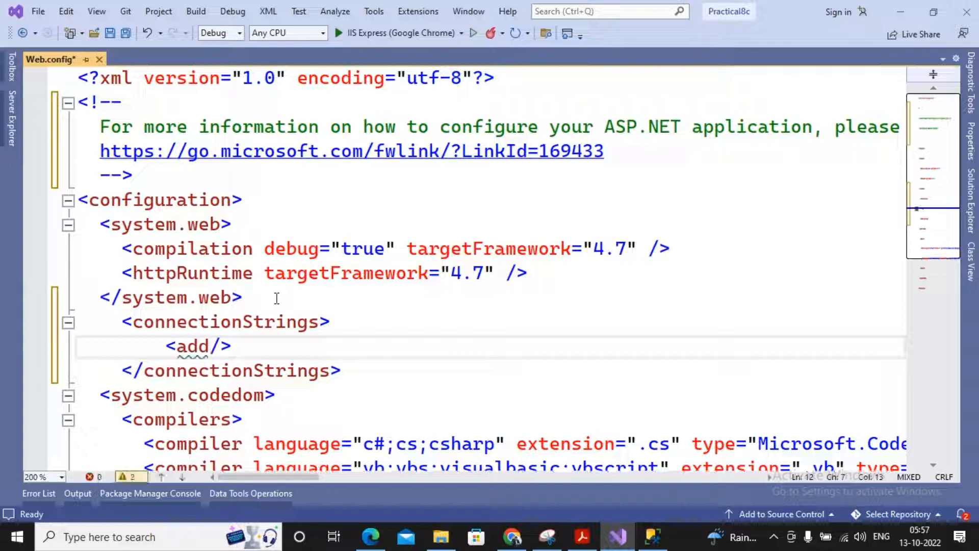
pyautogui.write('connectionString=""')
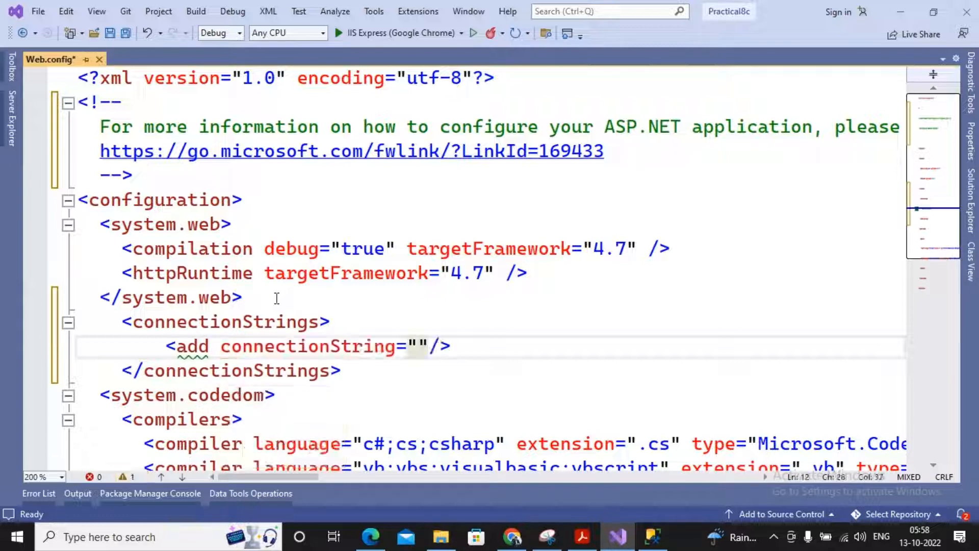
# Step: Position inside the empty connectionString value and show Server Explorer
pyautogui.click(419, 346)
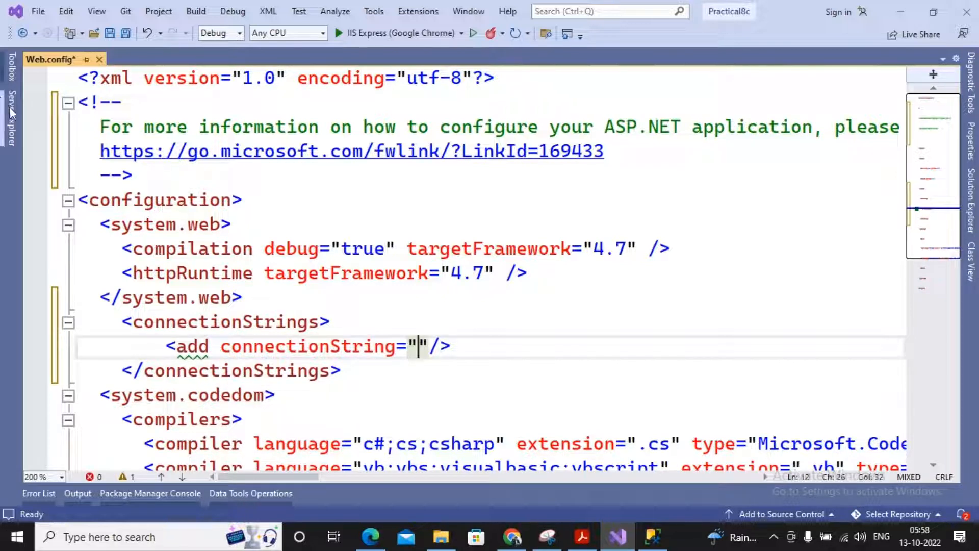
pyautogui.click(9, 125)
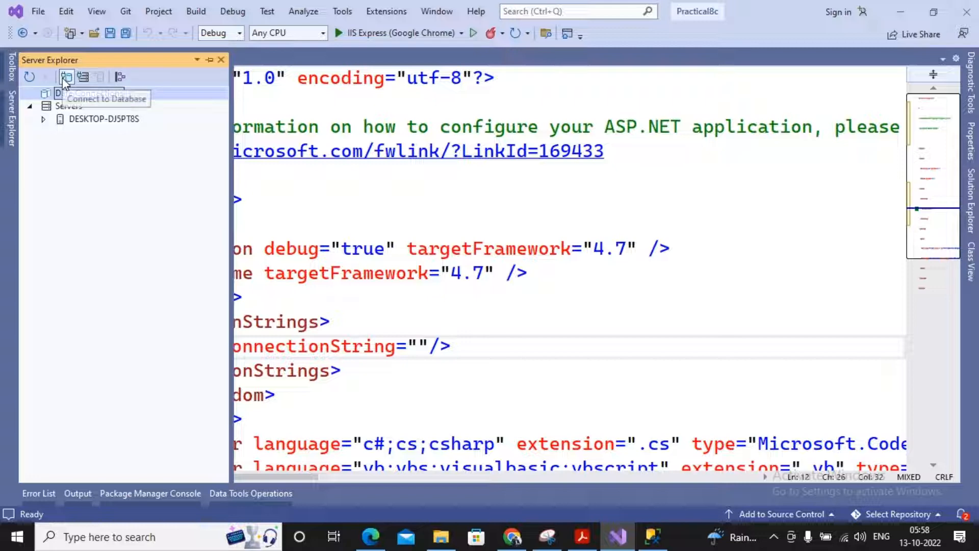
# Step: Add a data connection to server .\sqlexpress using the BscIT database and bring up its properties
pyautogui.click(62, 78)
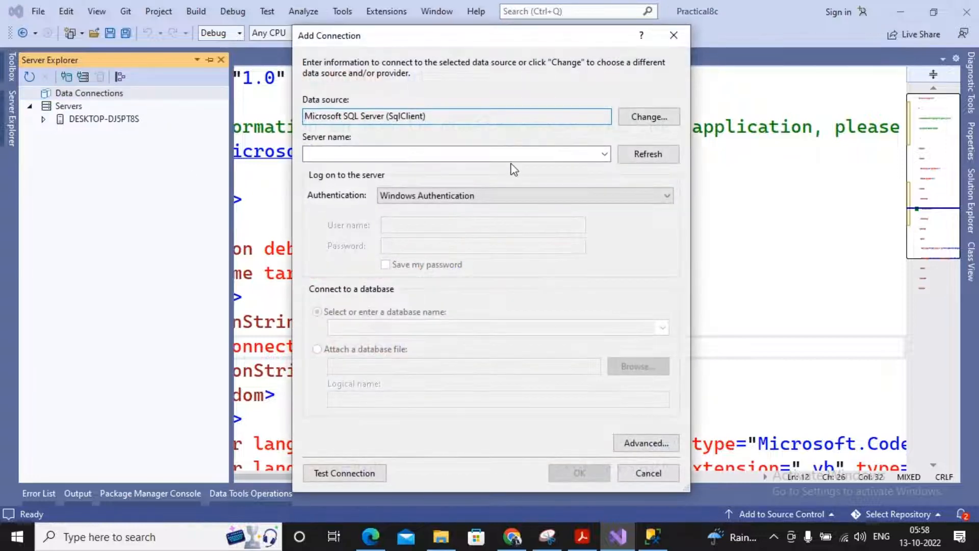
pyautogui.click(450, 154)
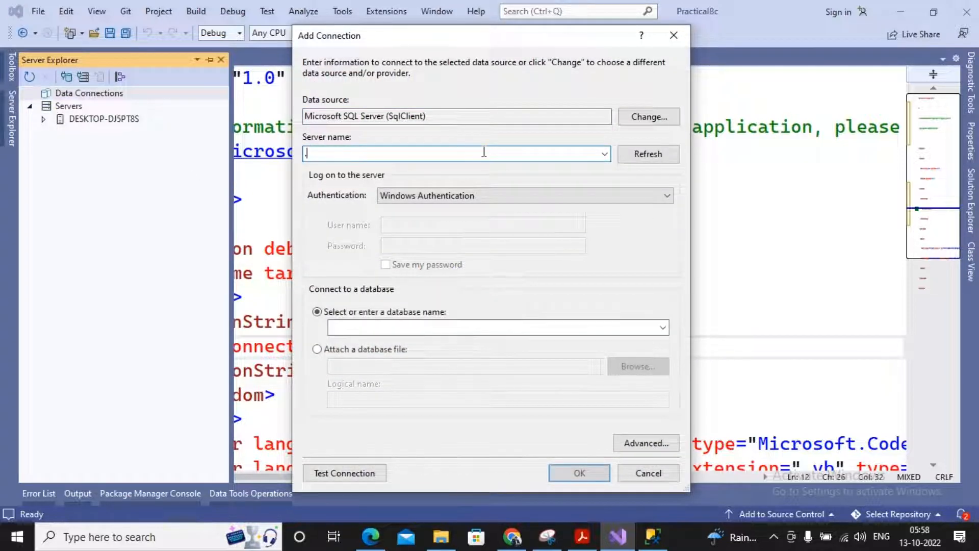
pyautogui.write('.\\sql')
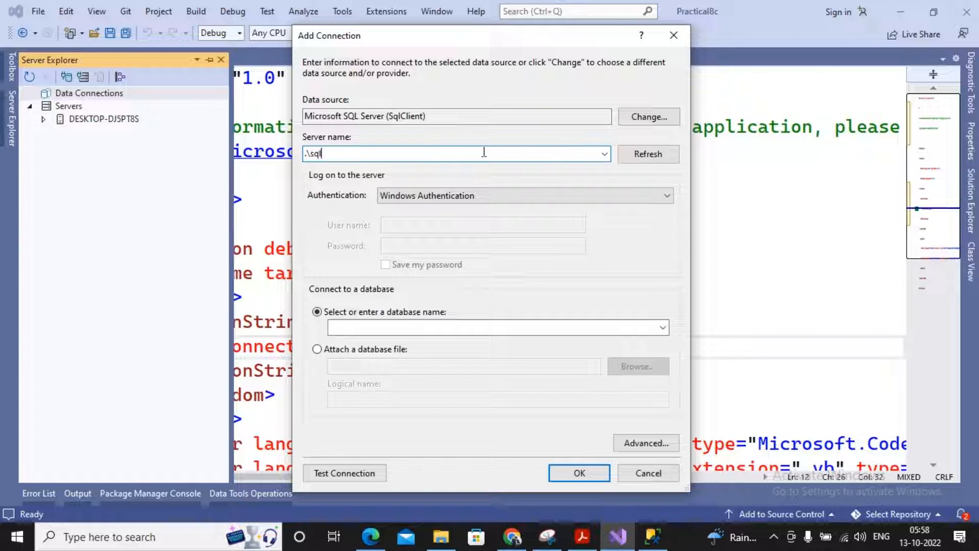
pyautogui.write('express')
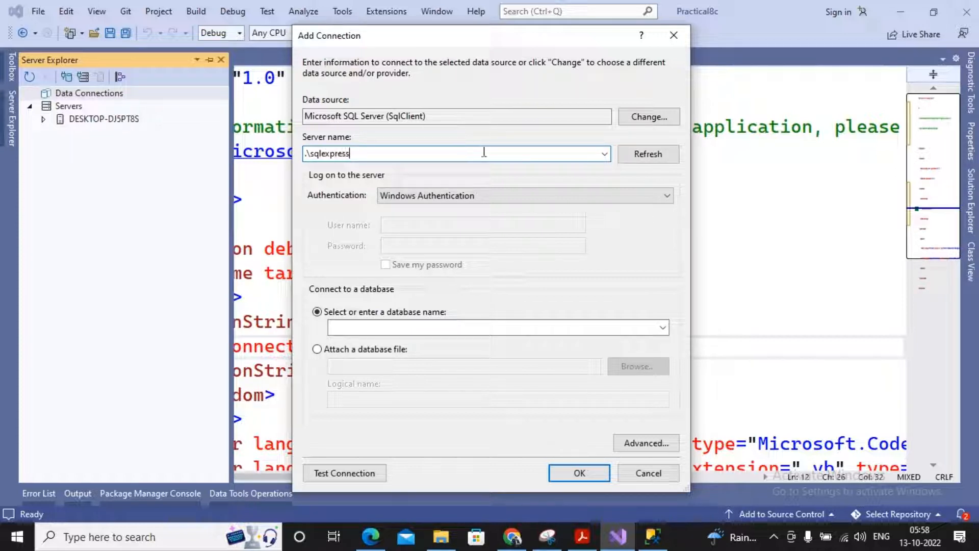
pyautogui.click(663, 328)
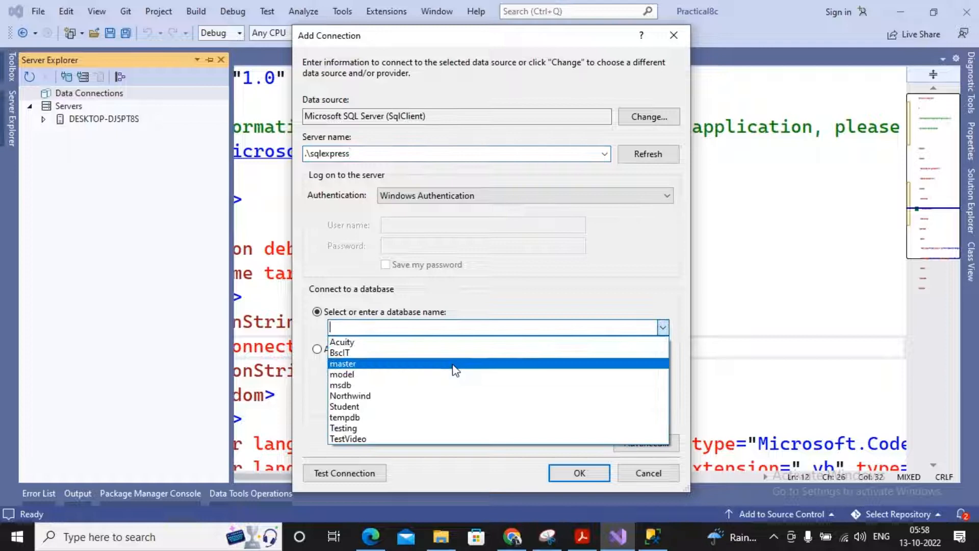
pyautogui.click(649, 474)
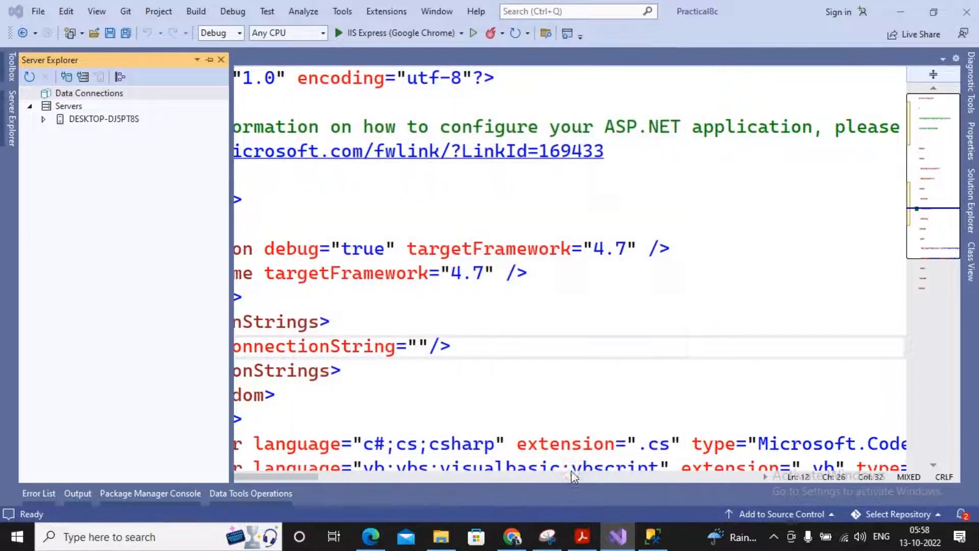
pyautogui.rightClick(112, 106)
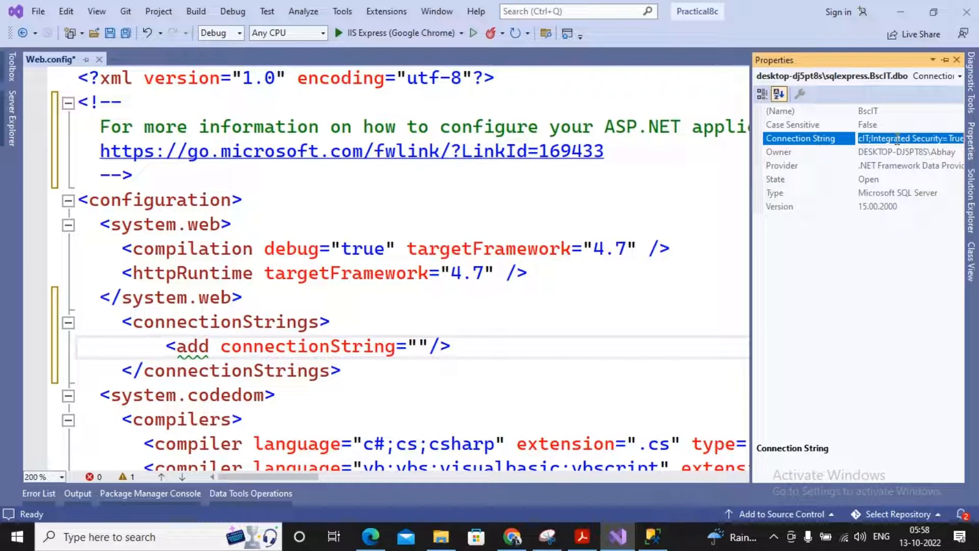
# Step: Paste the BscIT connection string into the Web.config entry and name it c1
pyautogui.click(416, 346)
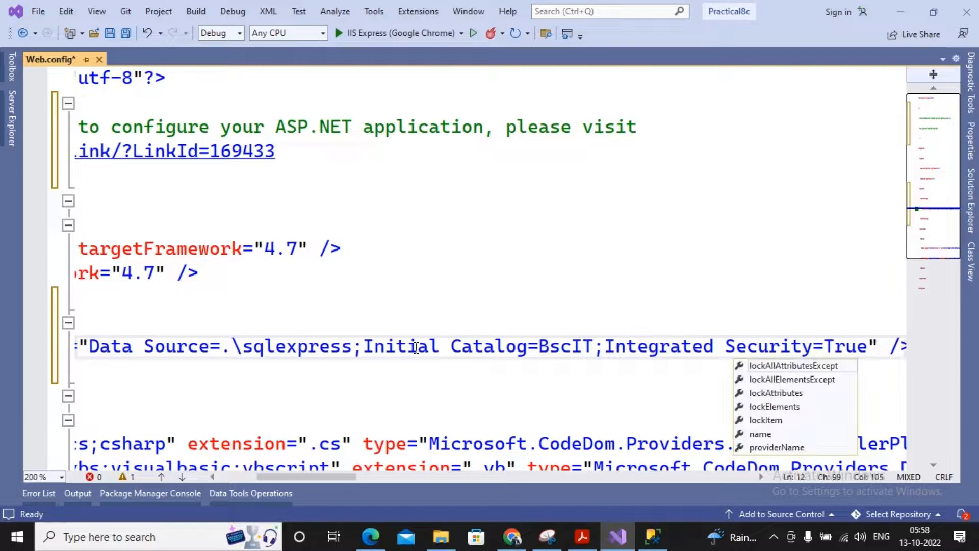
pyautogui.write('name="c1"')
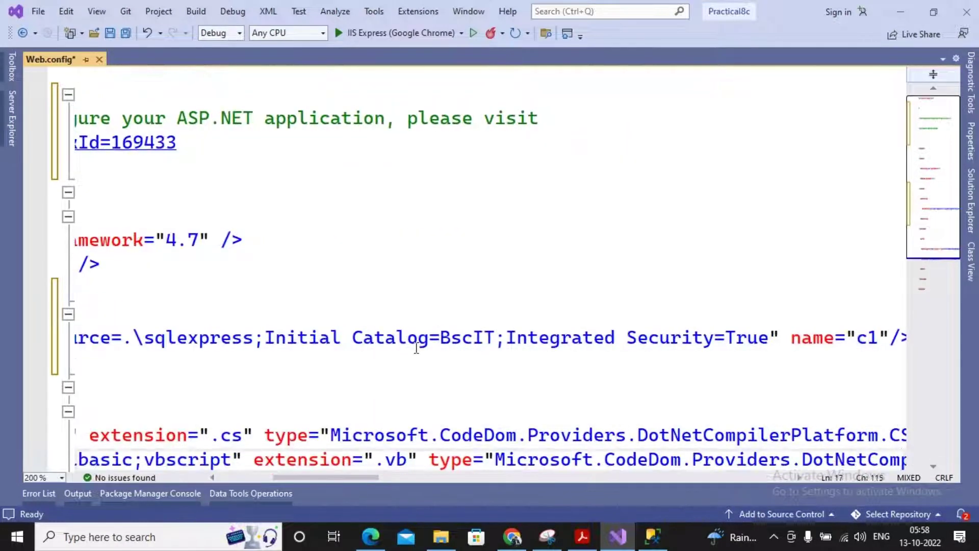
pyautogui.click(417, 338)
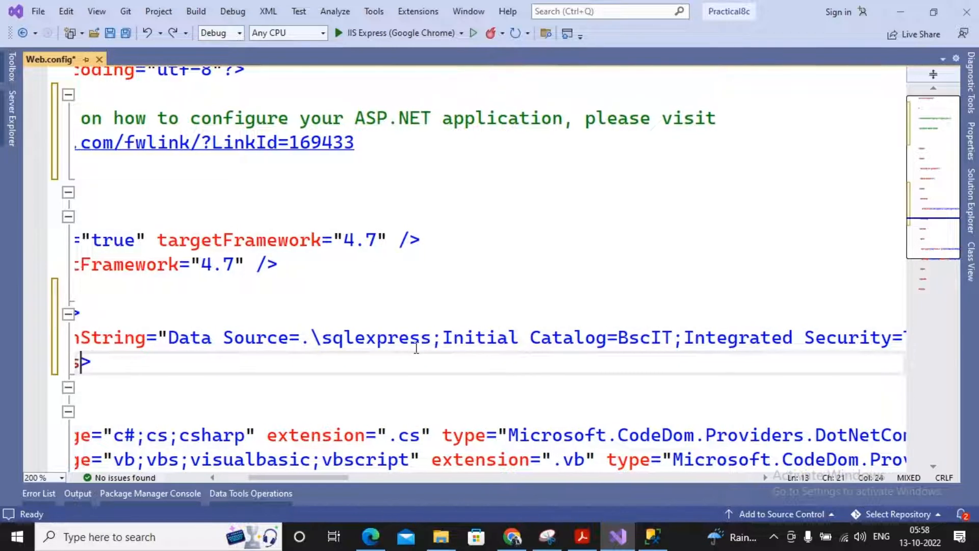
pyautogui.hscroll(-3)
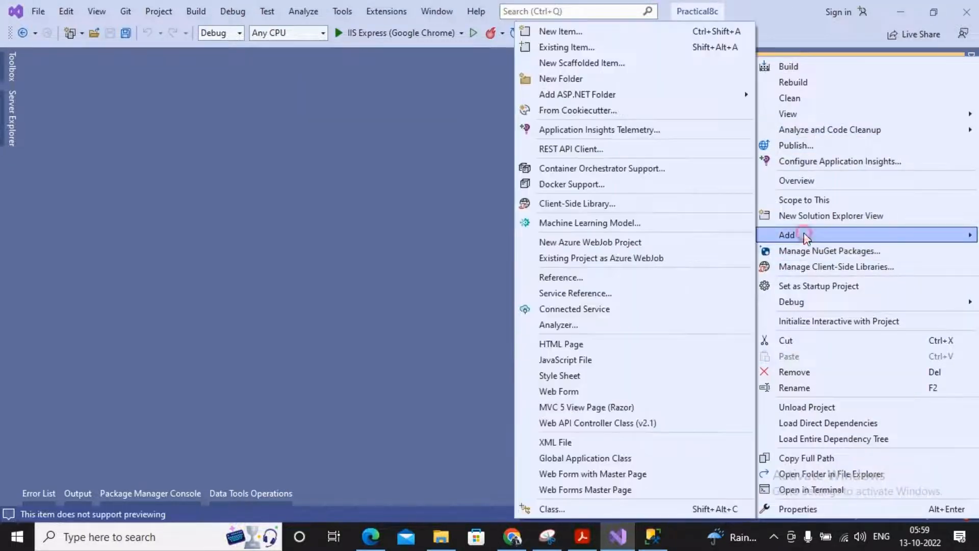
# Step: Add web form WebForm1 and show its Design surface with the Toolbox Standard group expanded
pyautogui.click(559, 392)
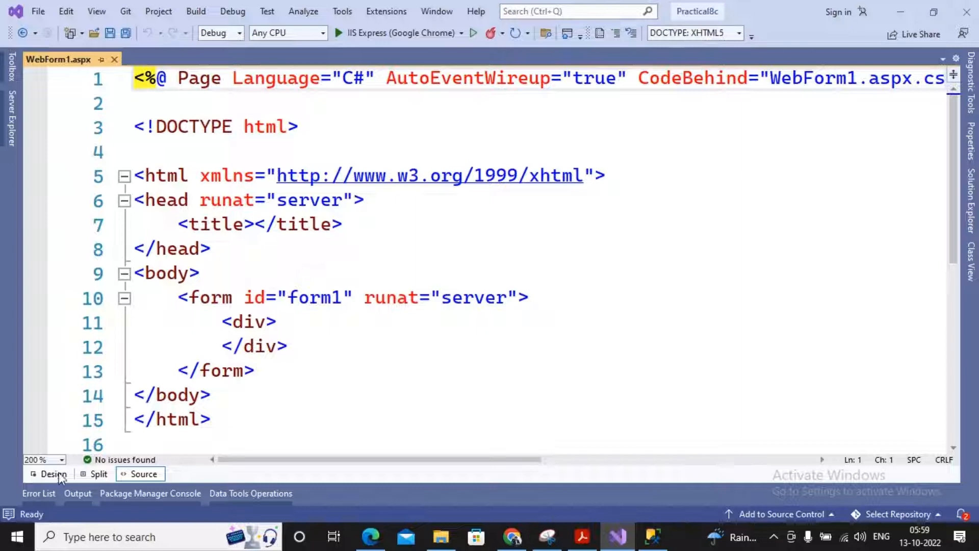
pyautogui.click(50, 473)
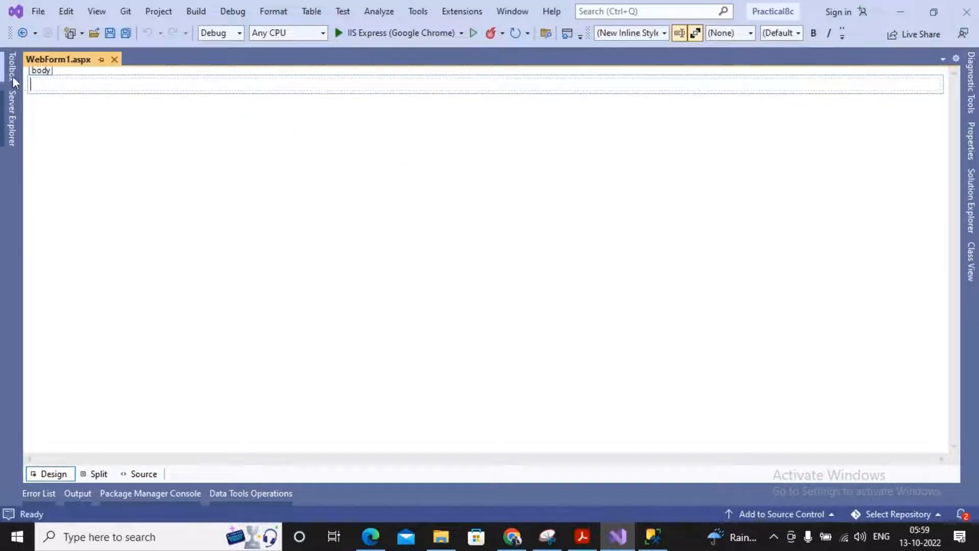
pyautogui.click(8, 75)
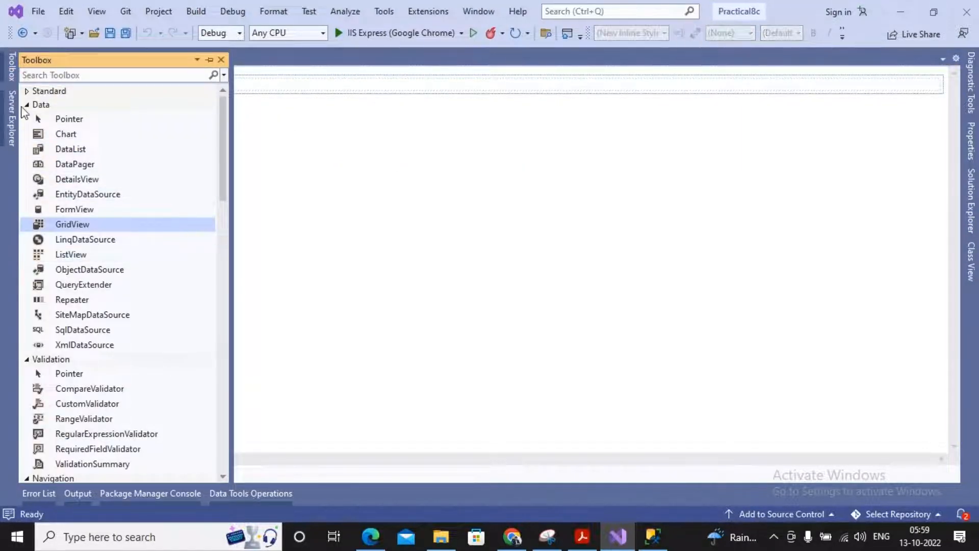
pyautogui.click(49, 92)
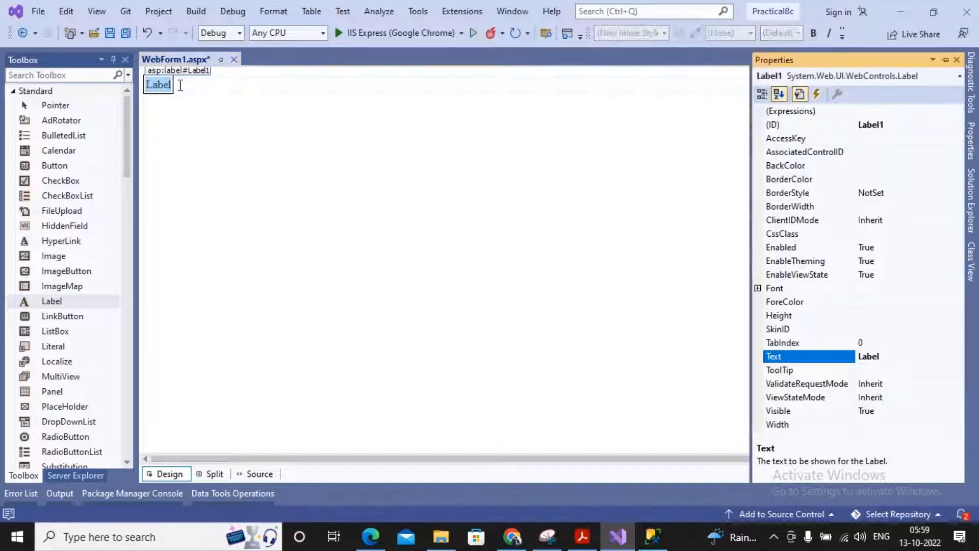
# Step: Set the label text to 'Employee Salary >', place TextBox1 beside it and set its TextMode
pyautogui.write('Employee Salary >')
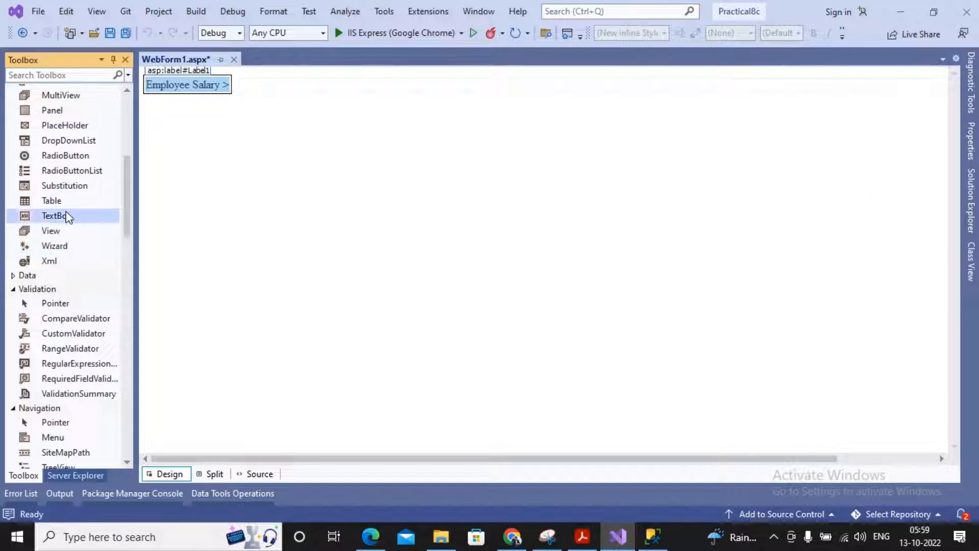
pyautogui.moveTo(56, 216); pyautogui.dragTo(274, 90)
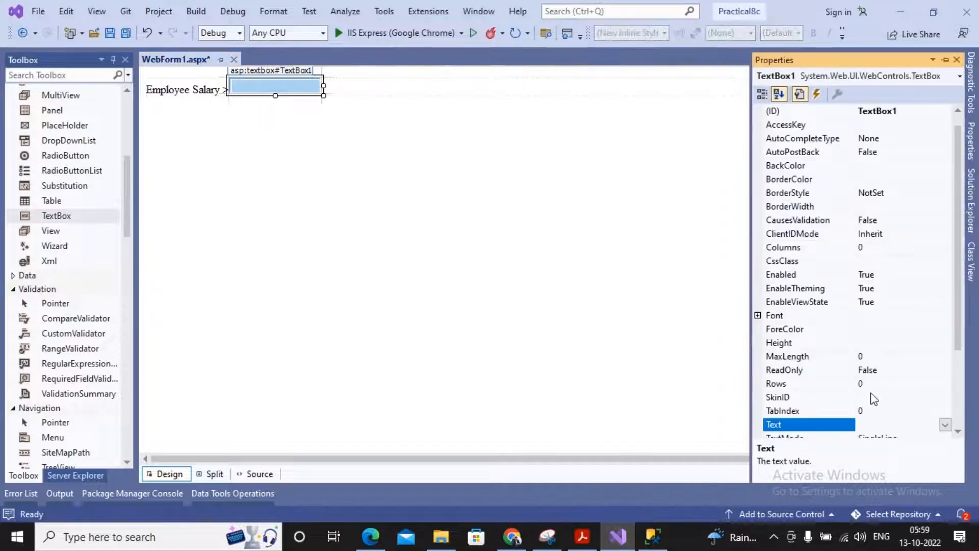
pyautogui.scroll(-3)
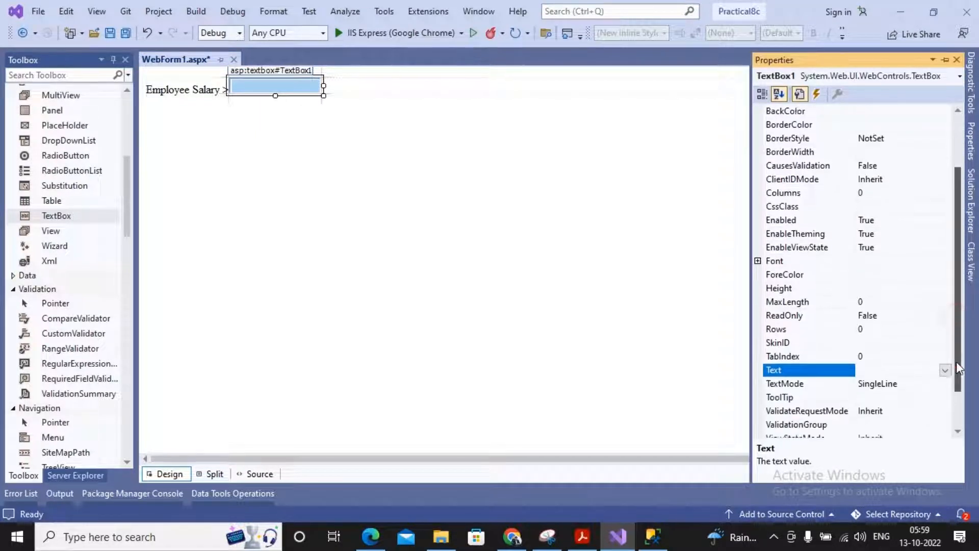
pyautogui.click(946, 371)
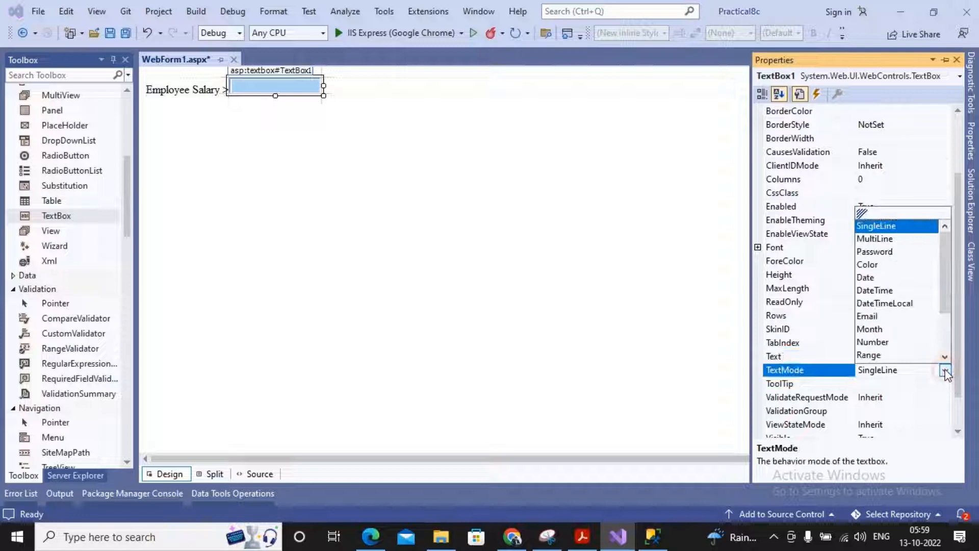
pyautogui.moveTo(883, 324)
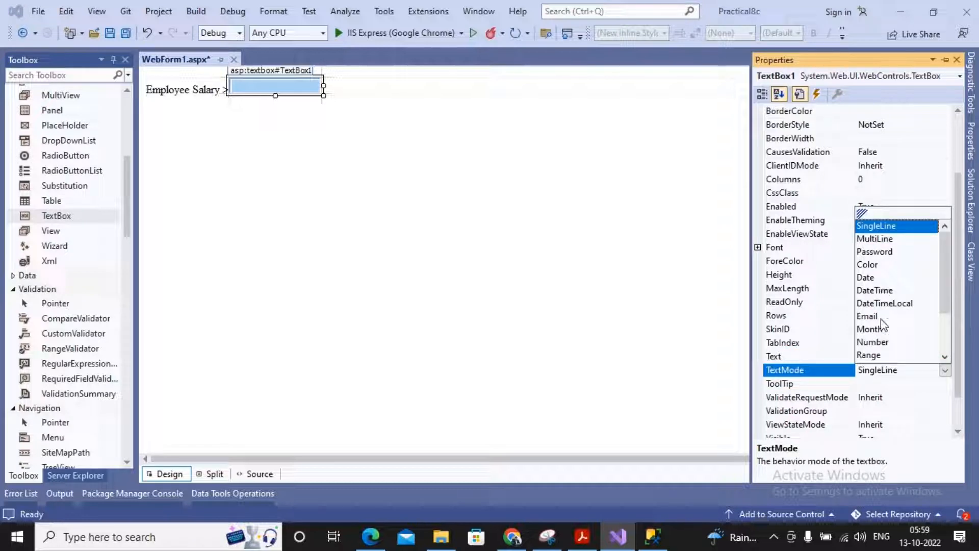
pyautogui.click(873, 342)
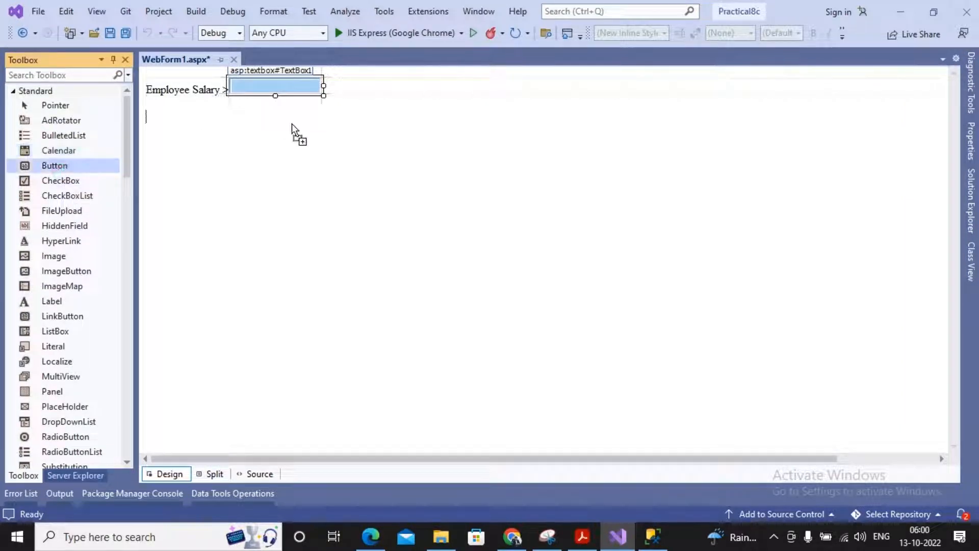
# Step: Place a Show button after the textbox and a GridView from the Data group below them
pyautogui.moveTo(55, 166); pyautogui.dragTo(341, 87)
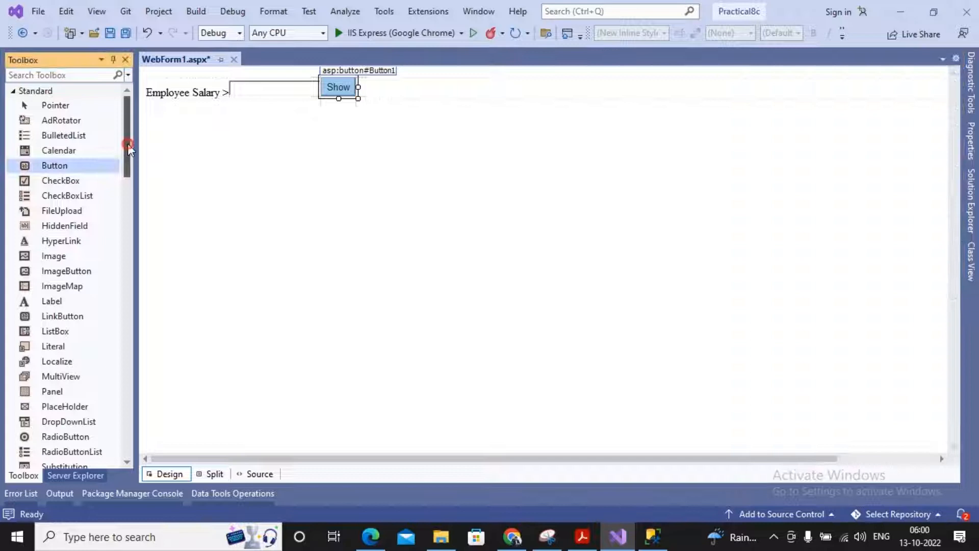
pyautogui.scroll(-3)
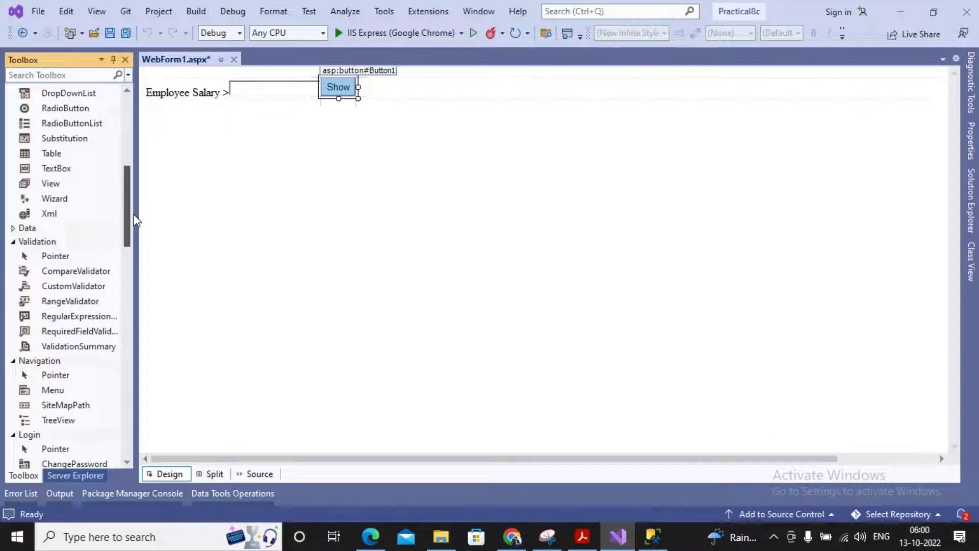
pyautogui.scroll(-3)
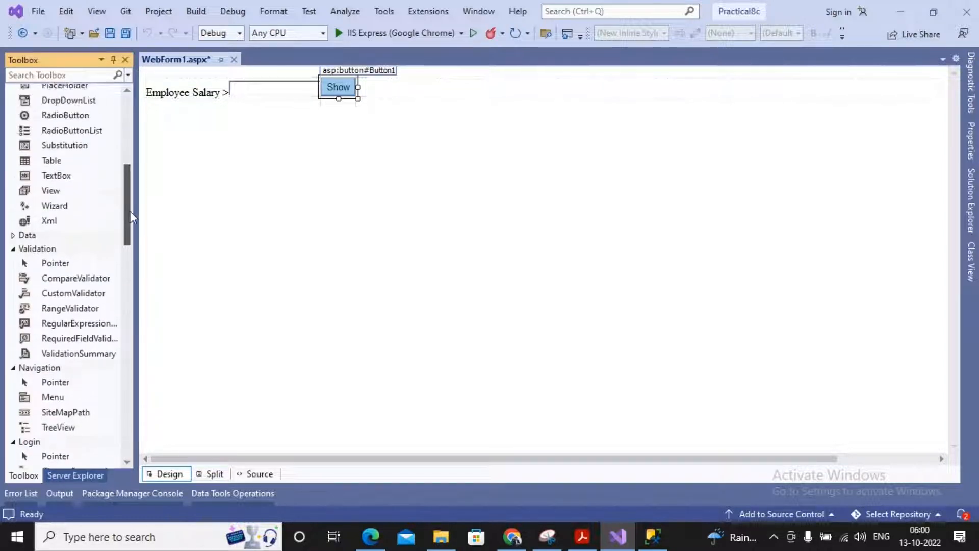
pyautogui.scroll(-3)
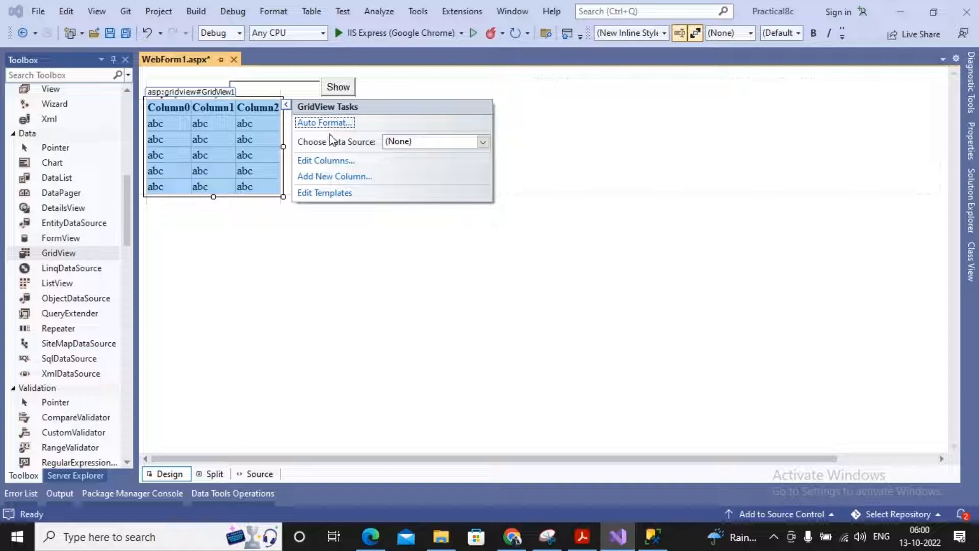
# Step: Apply an Auto Format scheme with a dark red header row to GridView1
pyautogui.click(323, 122)
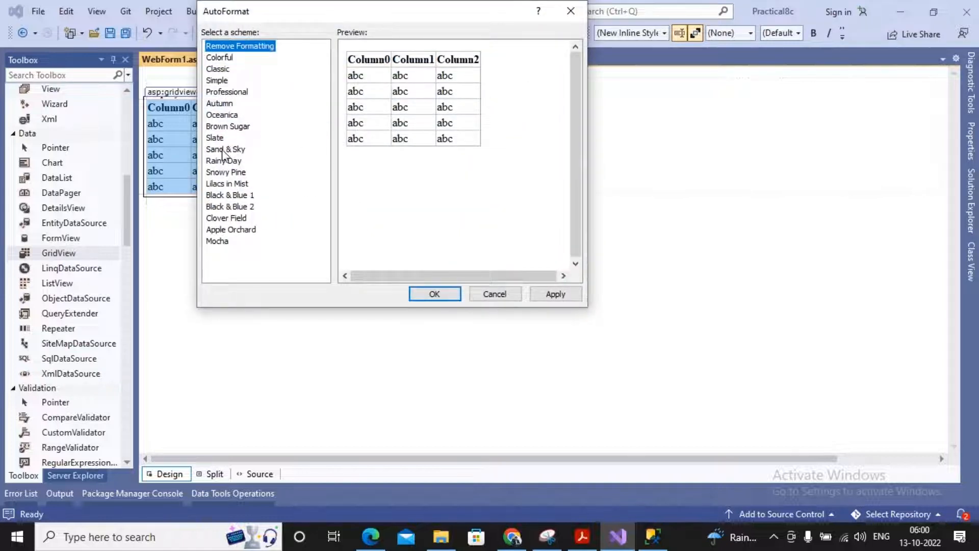
pyautogui.click(231, 206)
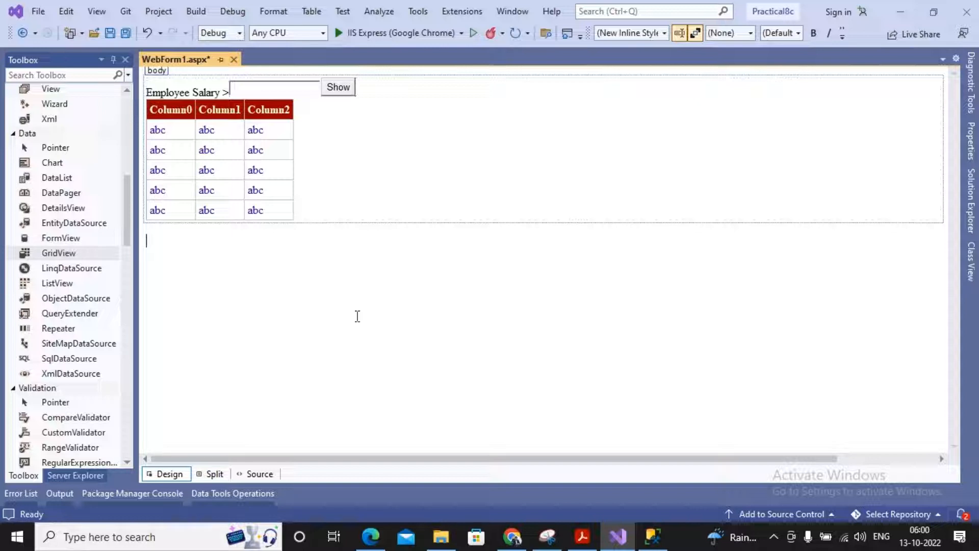
pyautogui.moveTo(375, 204)
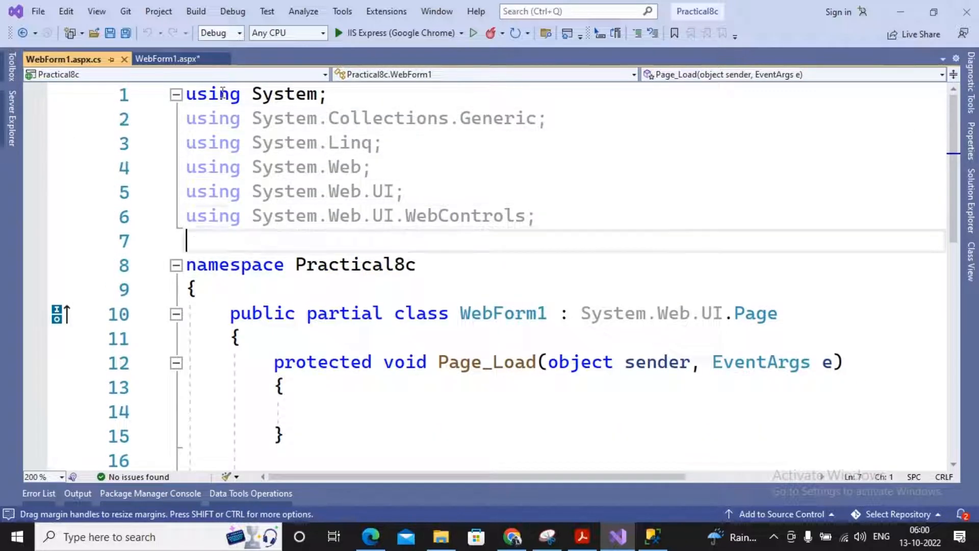
# Step: Add using directives for System.Data, System.Data.SqlClient and System.Web.Configuration
pyautogui.write('using')
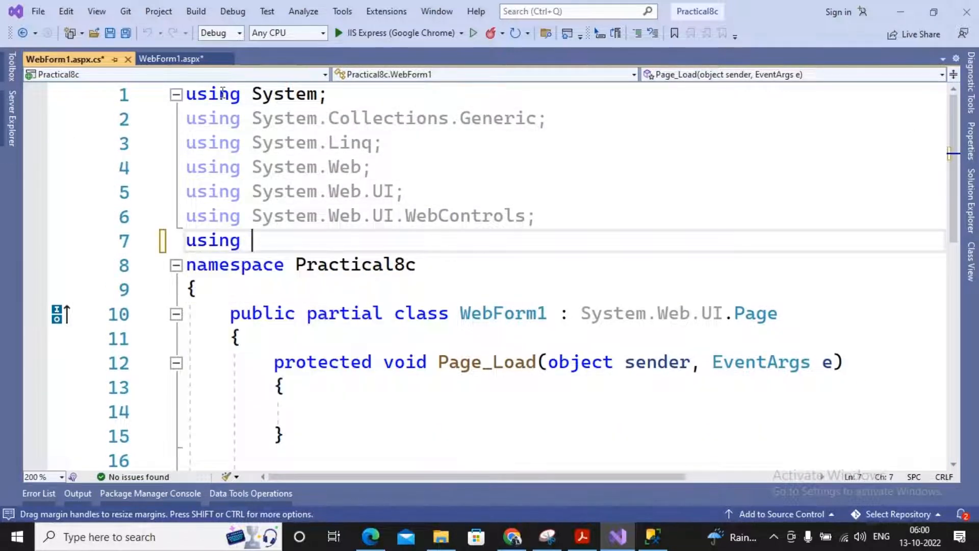
pyautogui.write('System.data;')
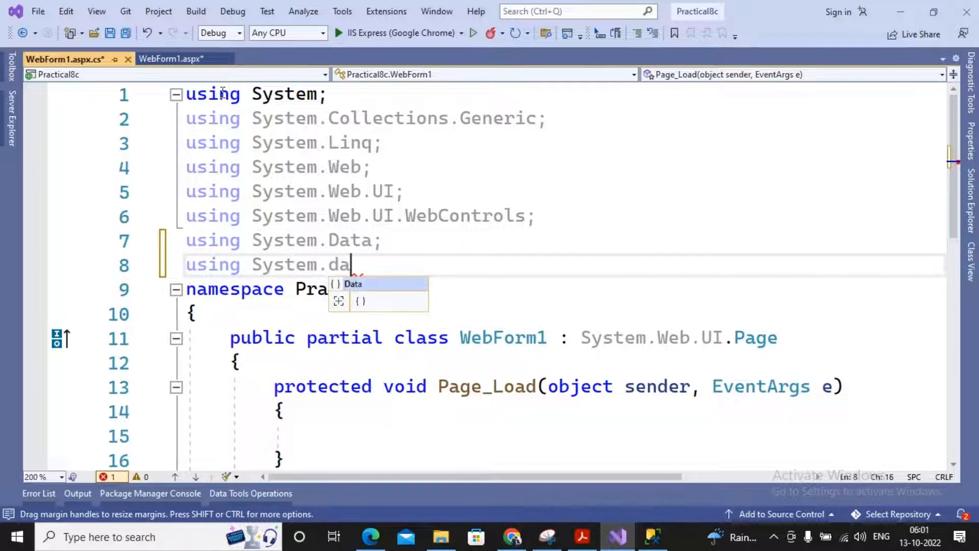
pyautogui.write('ta.SqlClient;')
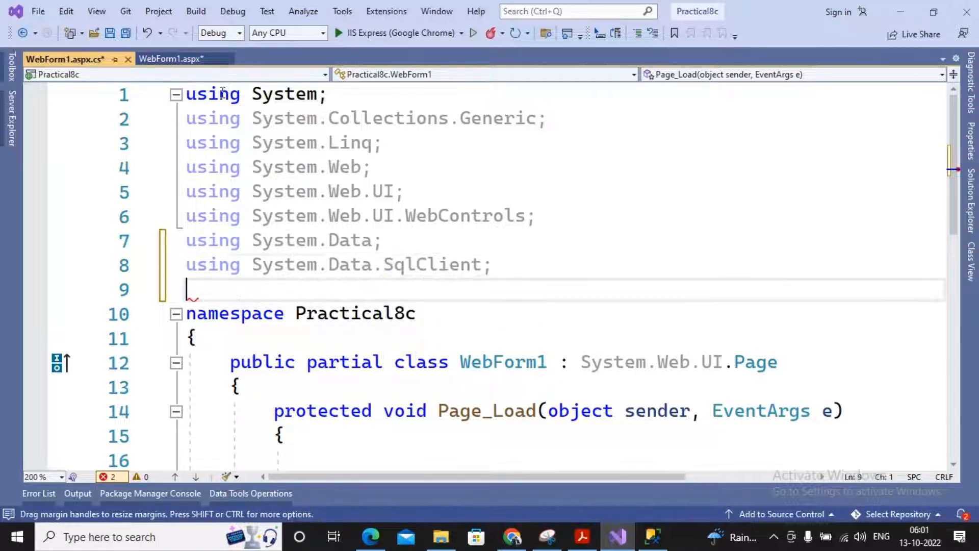
pyautogui.write('using')
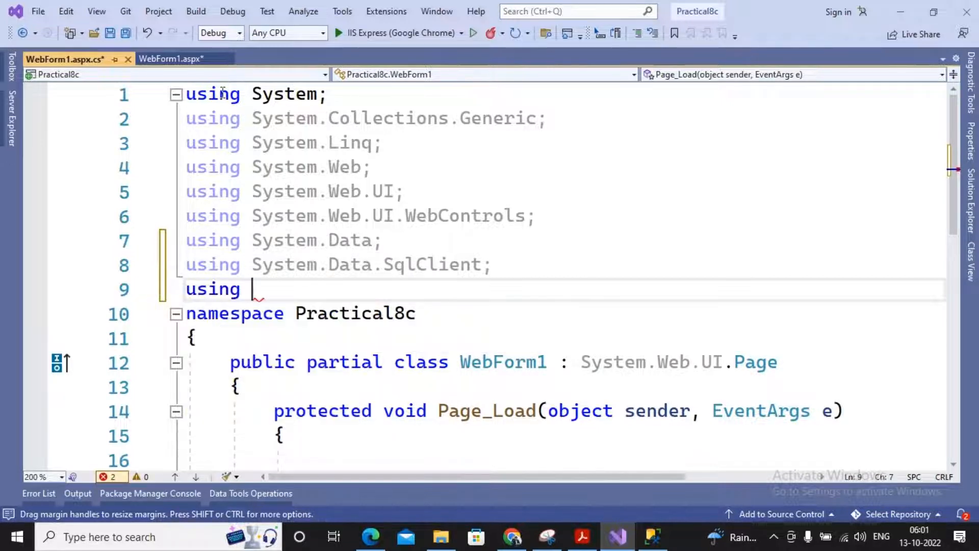
pyautogui.write('System.Web.c')
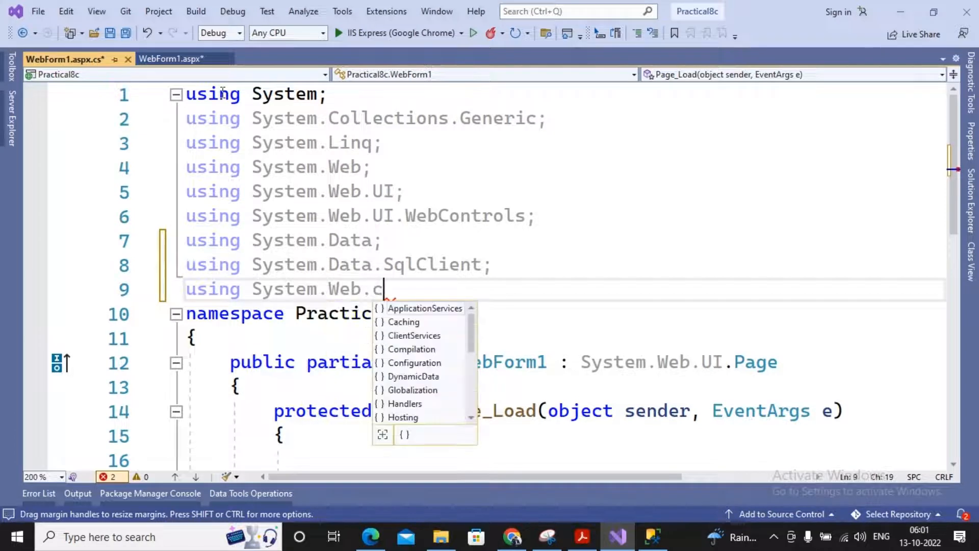
pyautogui.write('Configuration;')
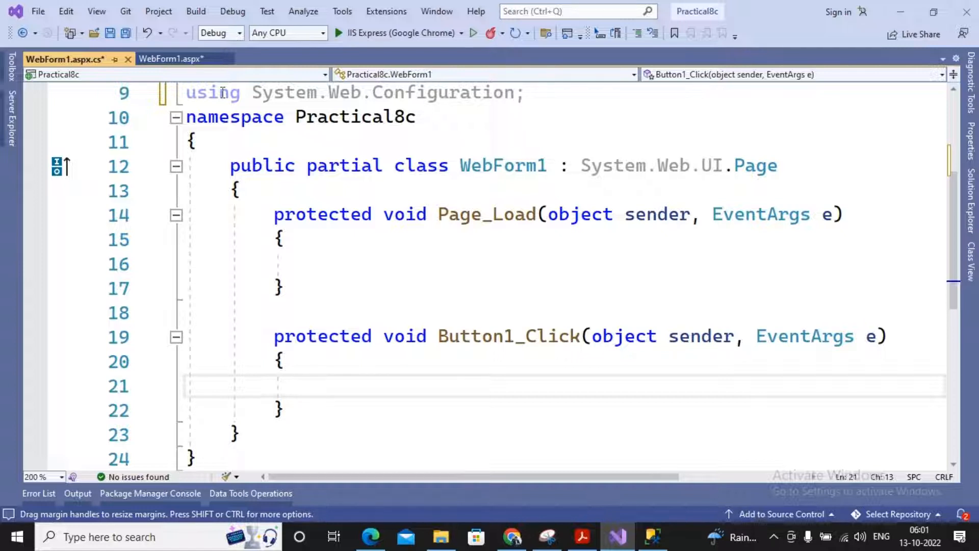
# Step: Read the "c1" connection string from WebConfigurationManager.ConnectionStrings into String constr
pyautogui.click(317, 387)
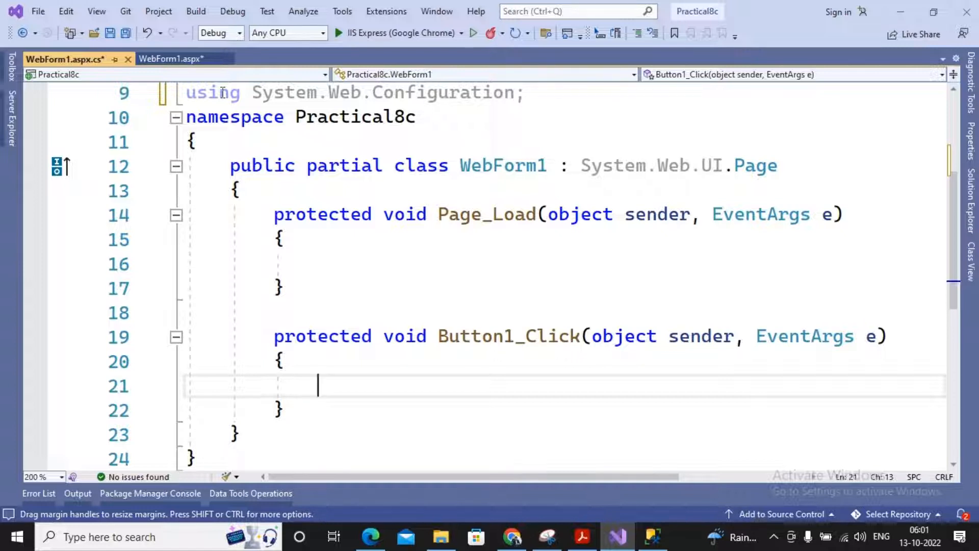
pyautogui.write('String cons')
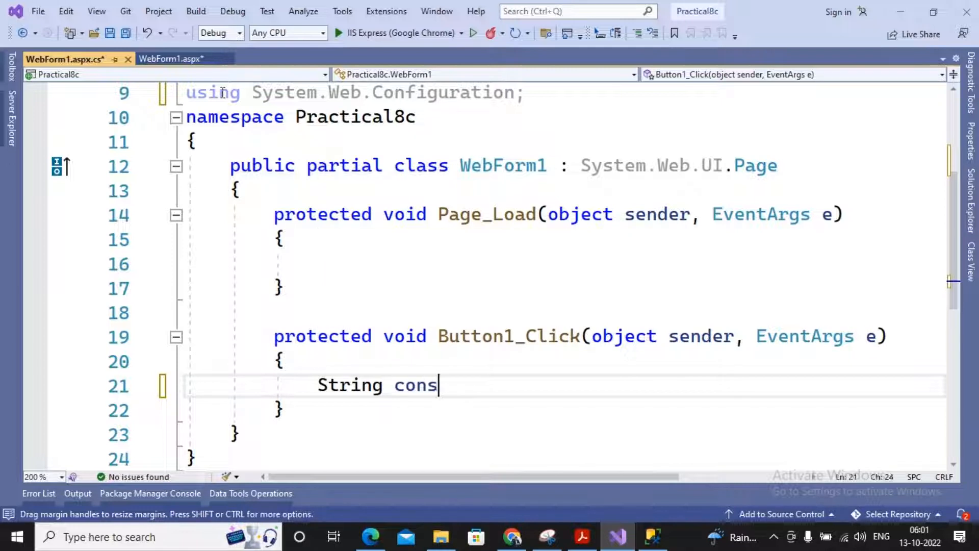
pyautogui.write('tr=')
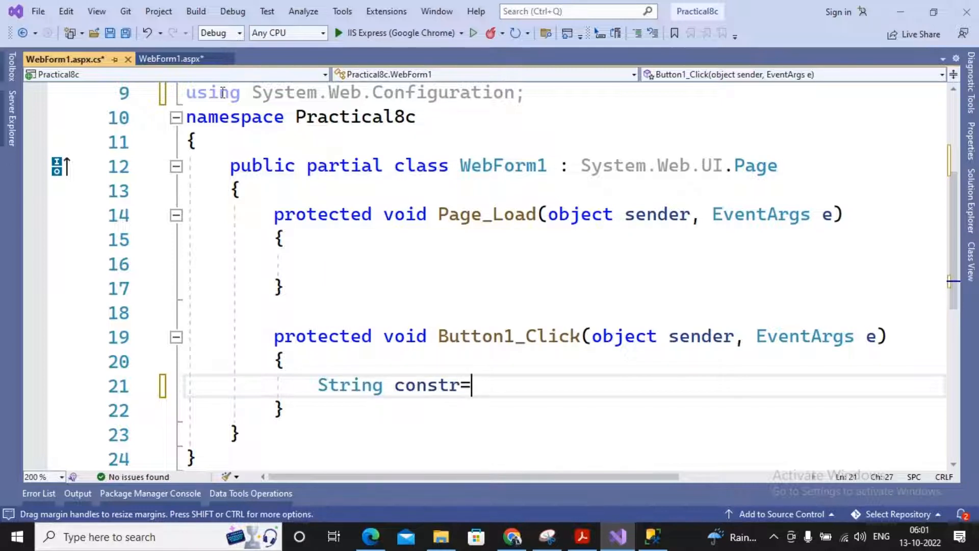
pyautogui.write('webco')
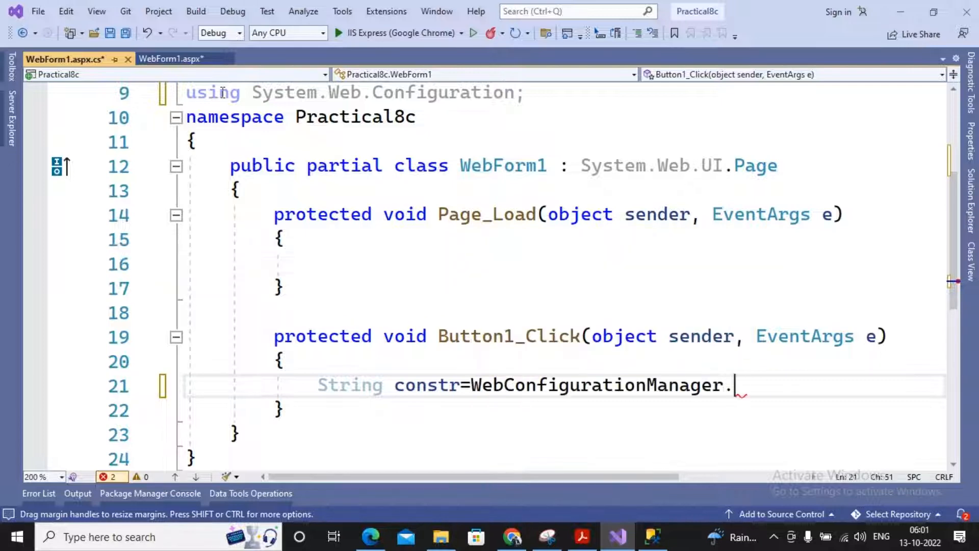
pyautogui.write('ConnectionStrings')
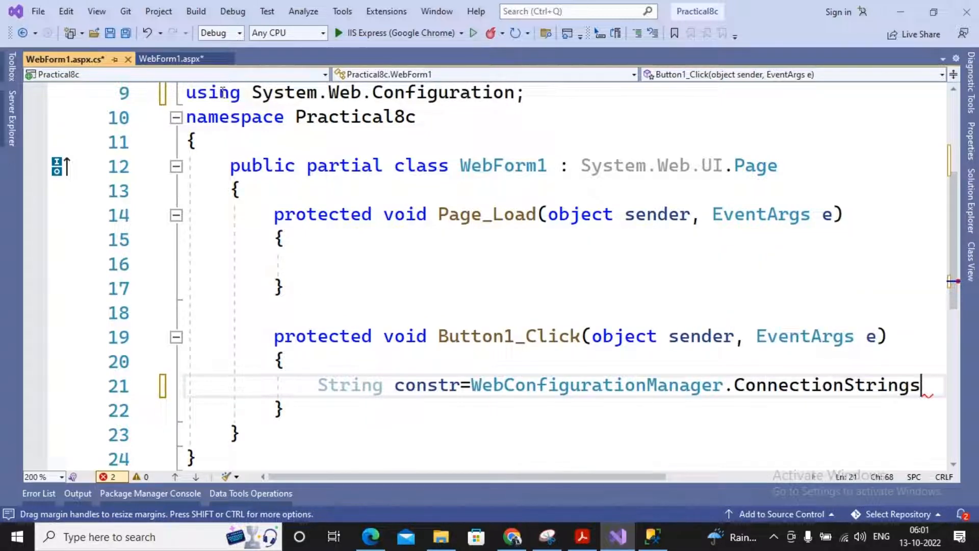
pyautogui.write('["c1"]')
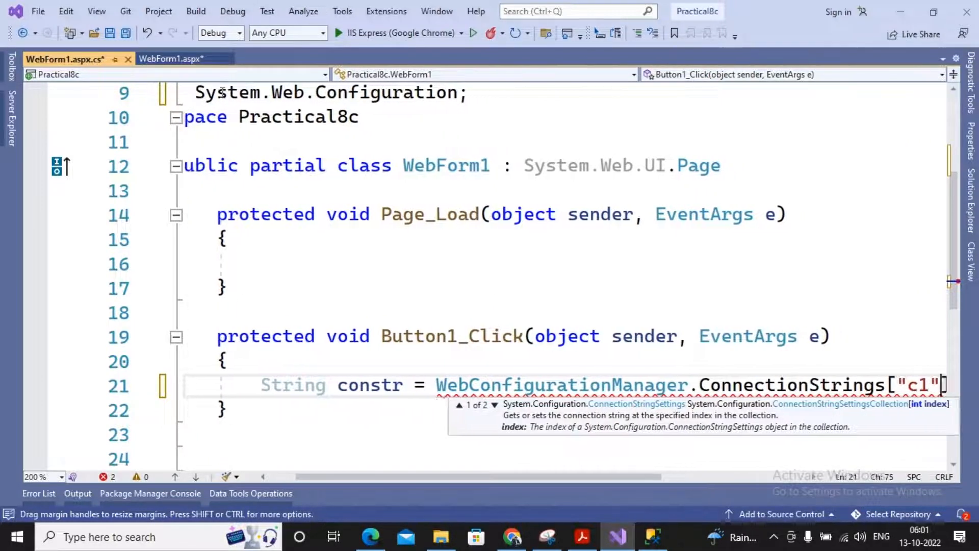
pyautogui.write('.coo')
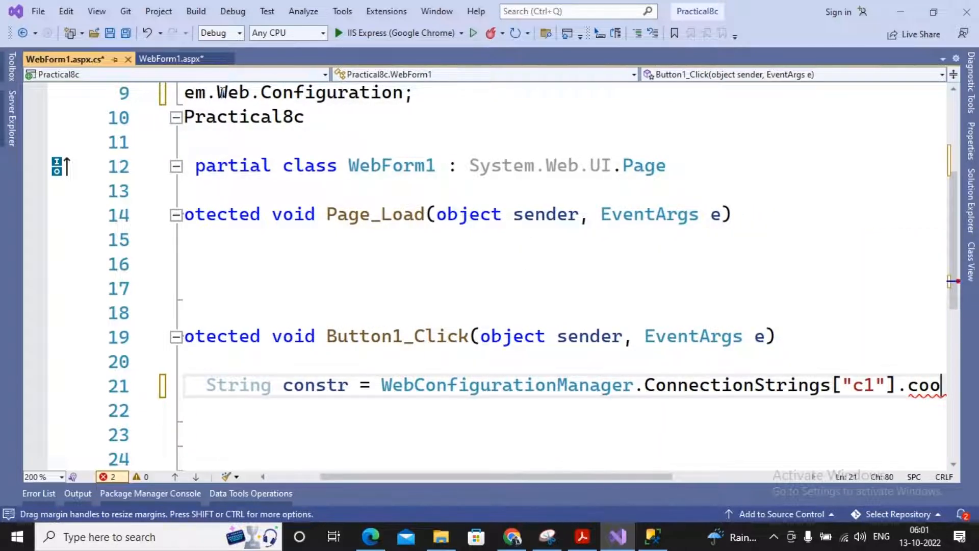
pyautogui.press('Backspace')
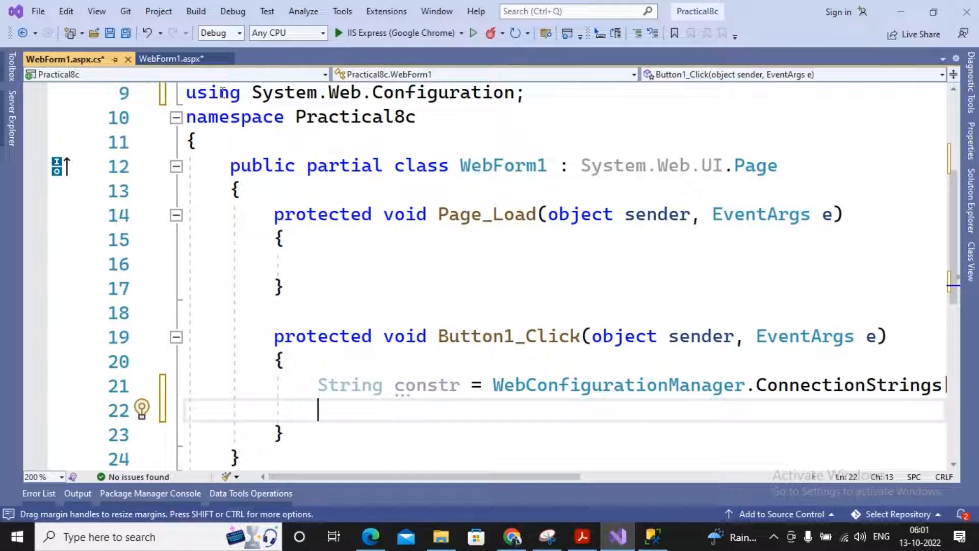
# Step: Create SqlConnection con from constr and open it with con.Open()
pyautogui.write('s')
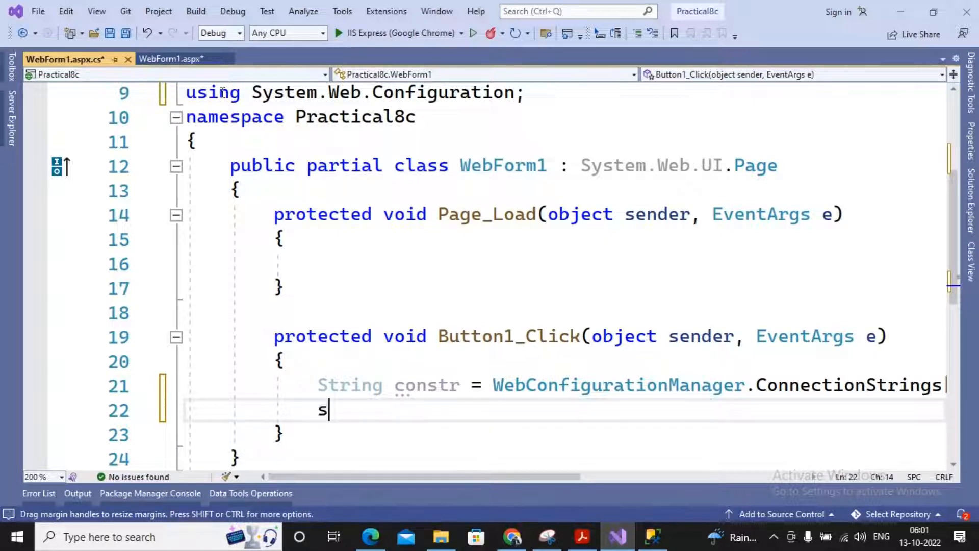
pyautogui.write('qlconnection con=new')
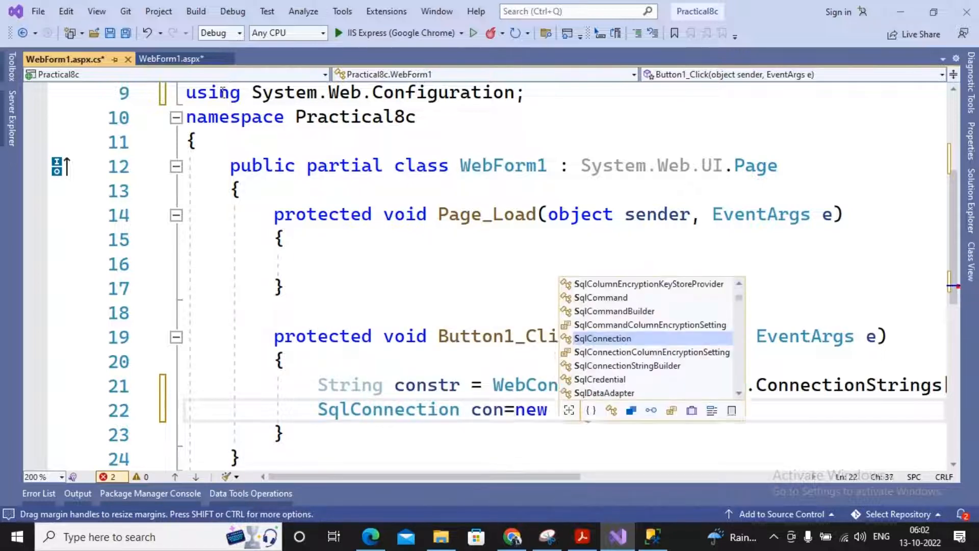
pyautogui.write('SqlConnection()')
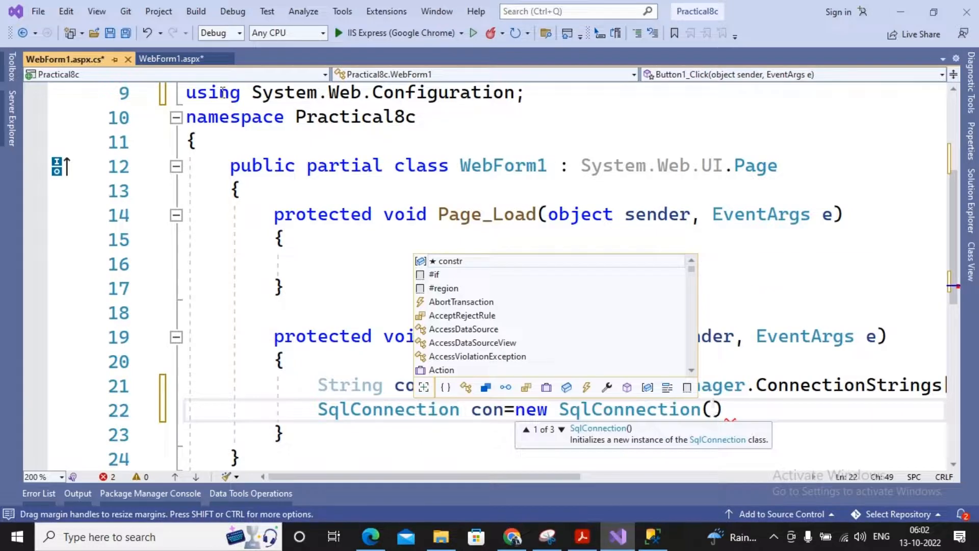
pyautogui.write('connecti')
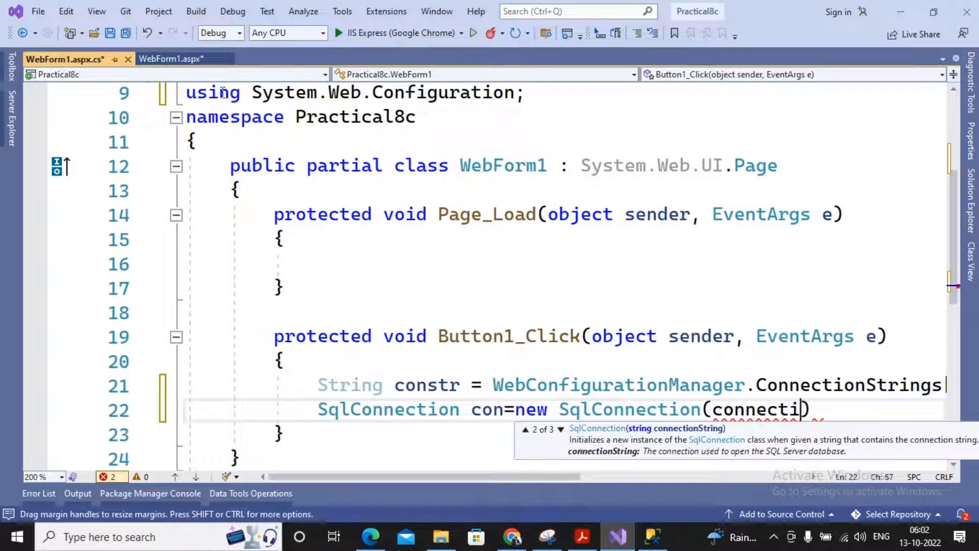
pyautogui.write('constr')
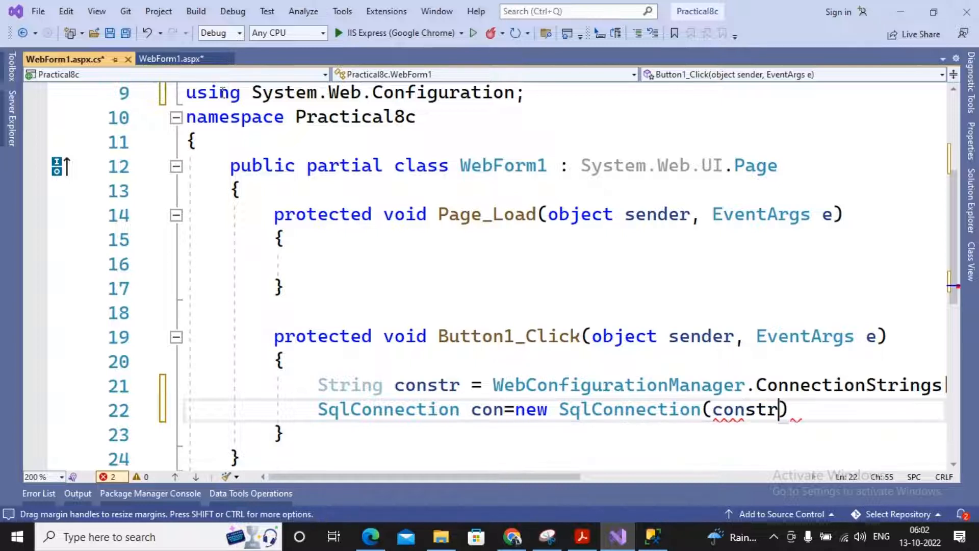
pyautogui.write(';')
pyautogui.press('Enter')
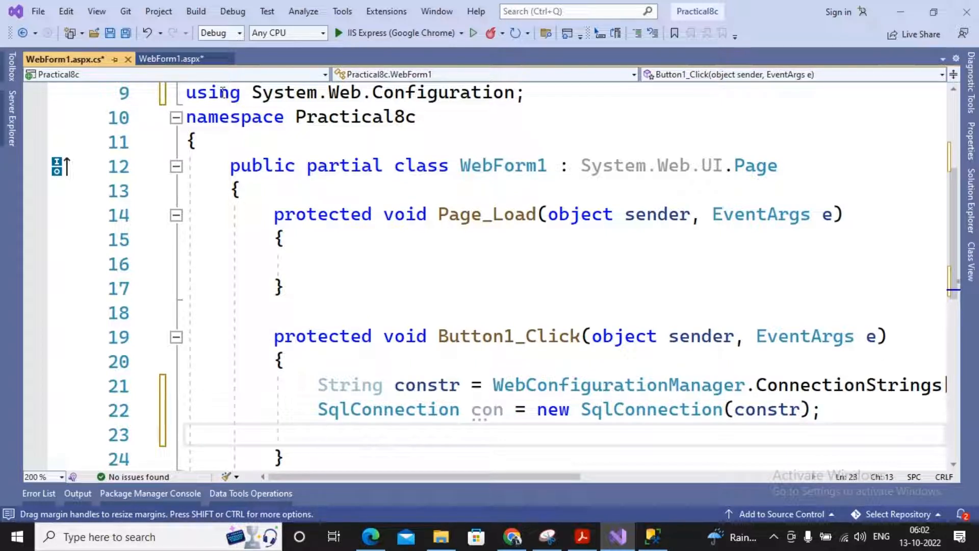
pyautogui.write('con.Open(')
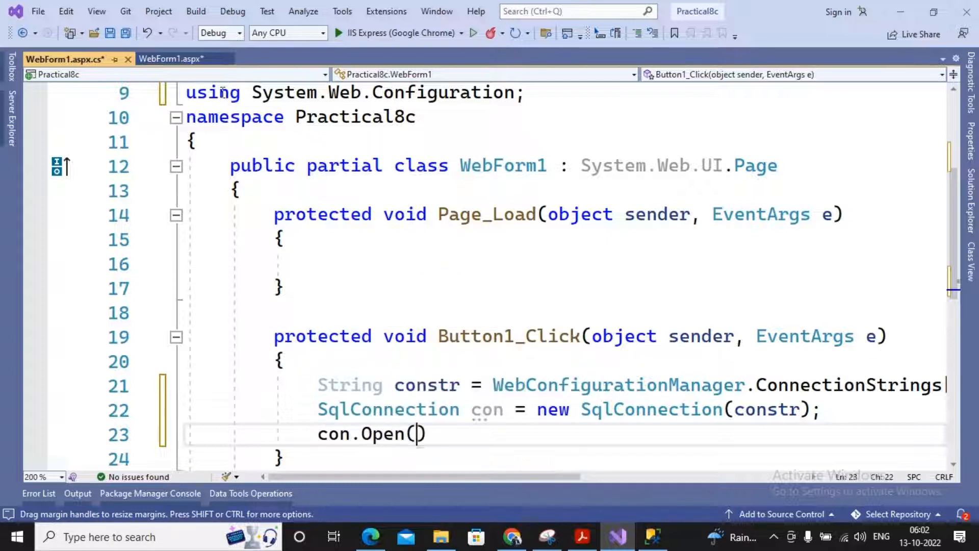
pyautogui.write(');')
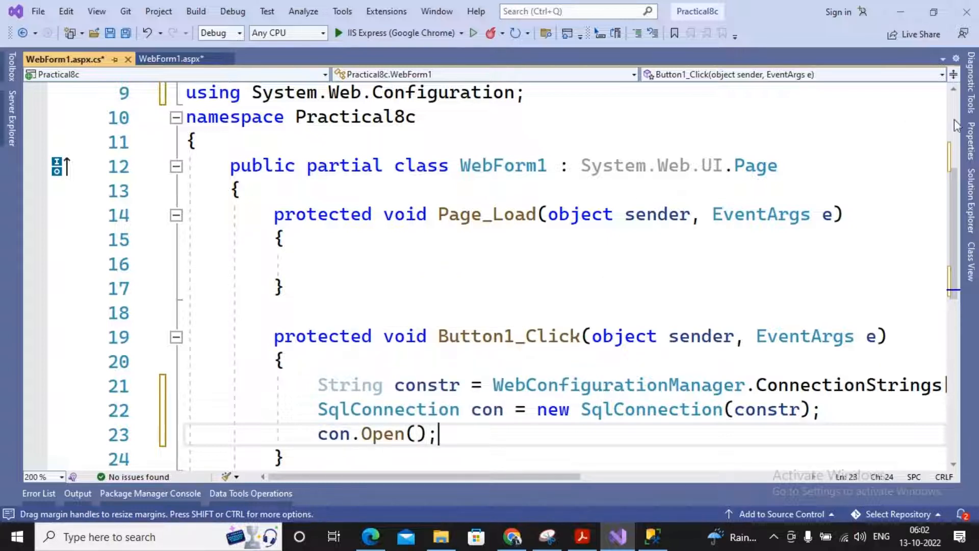
pyautogui.scroll(-3)
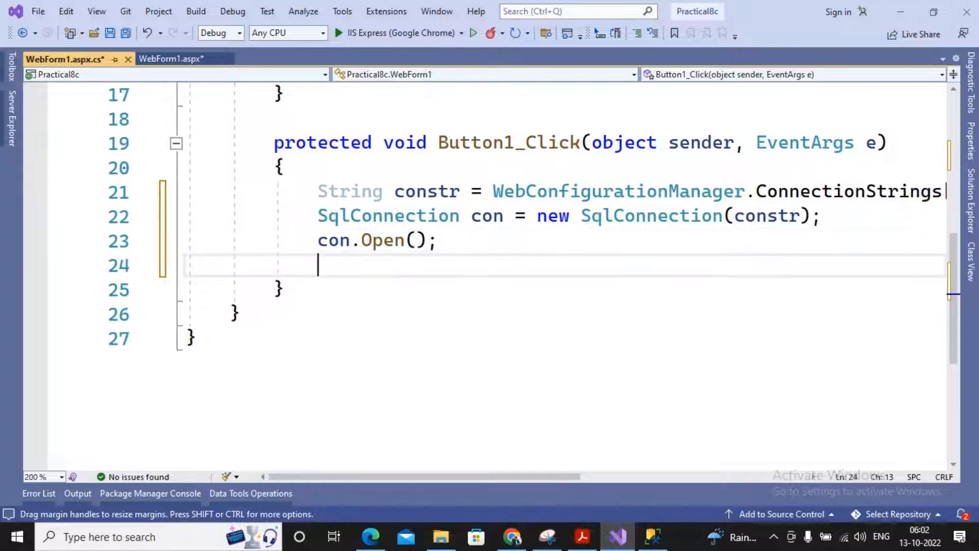
# Step: Build String sql = "Select * from employee where esalary>" + TextBox1.Text
pyautogui.write('String s')
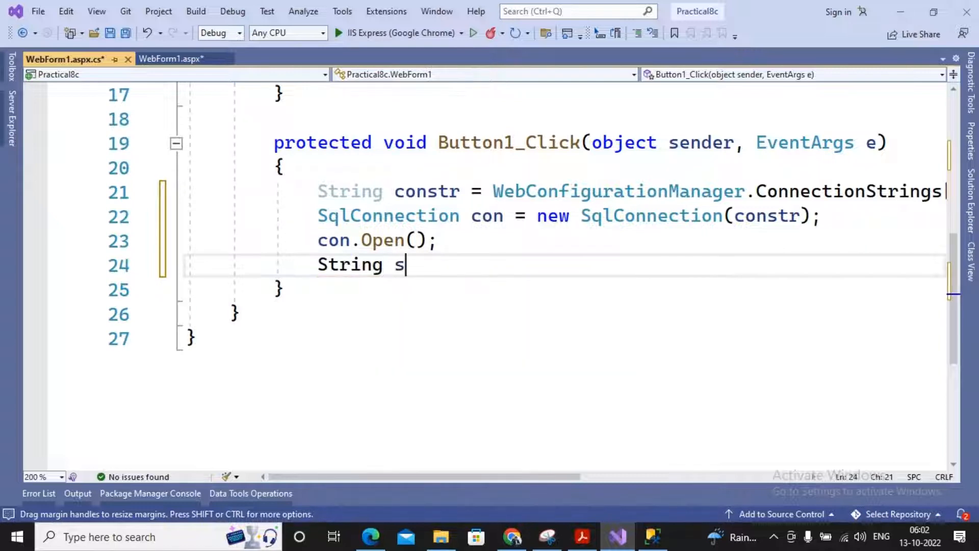
pyautogui.write('ql="S')
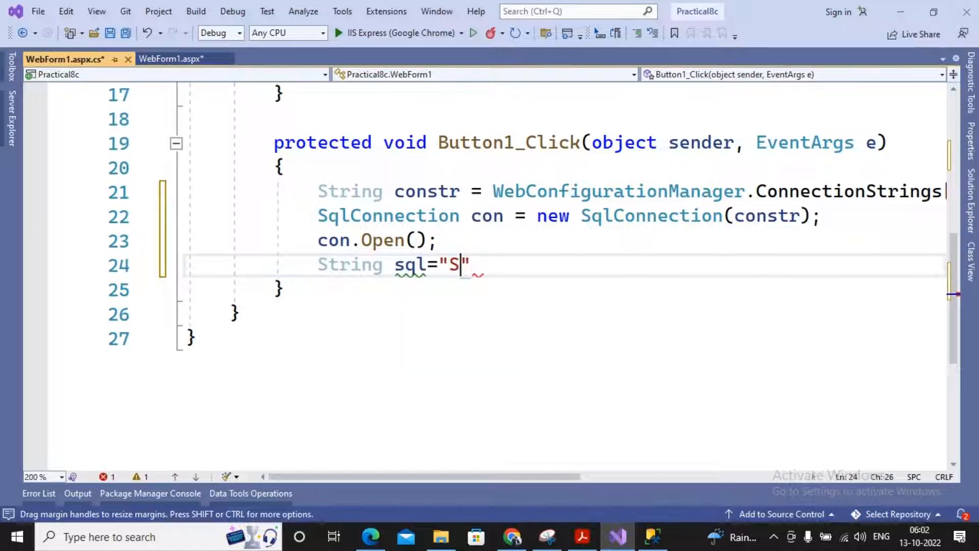
pyautogui.write('elect *')
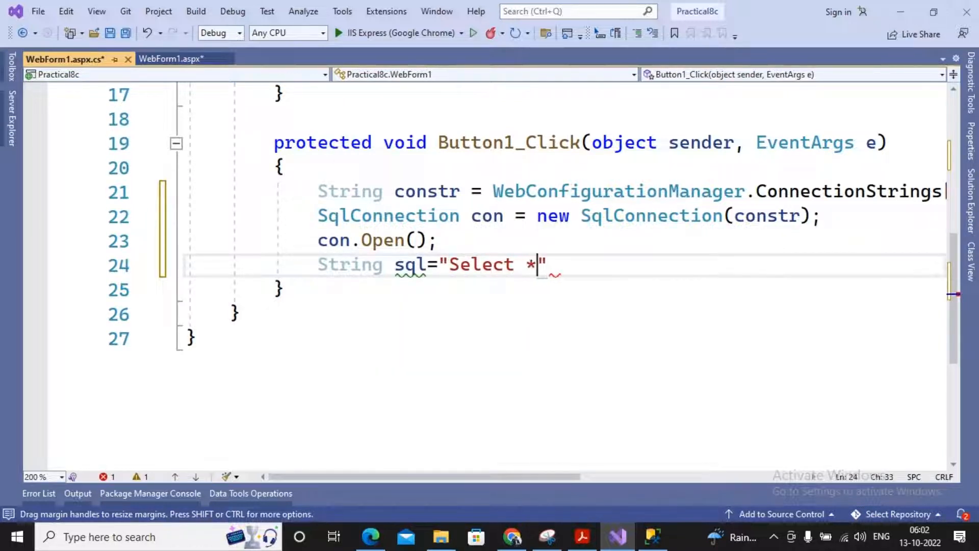
pyautogui.write('from employe')
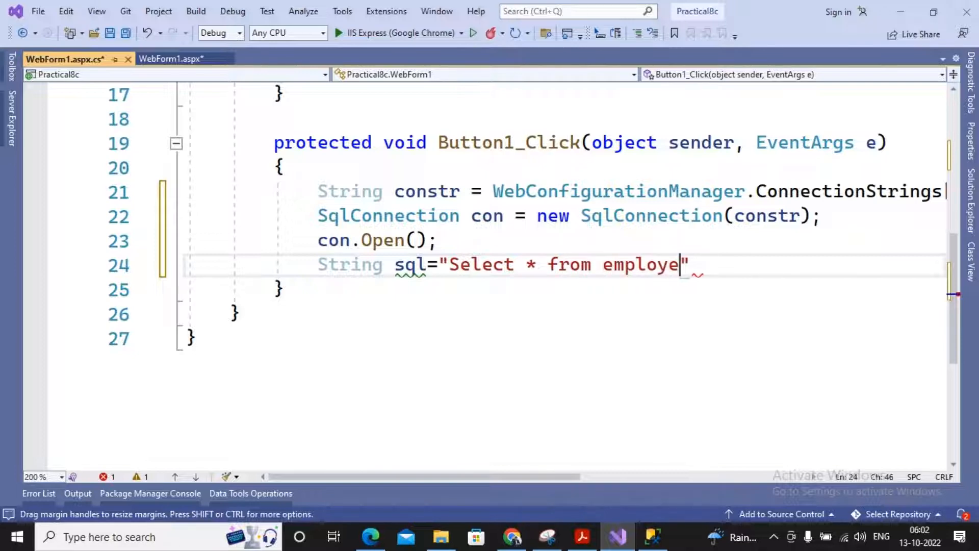
pyautogui.press('alt+tab')
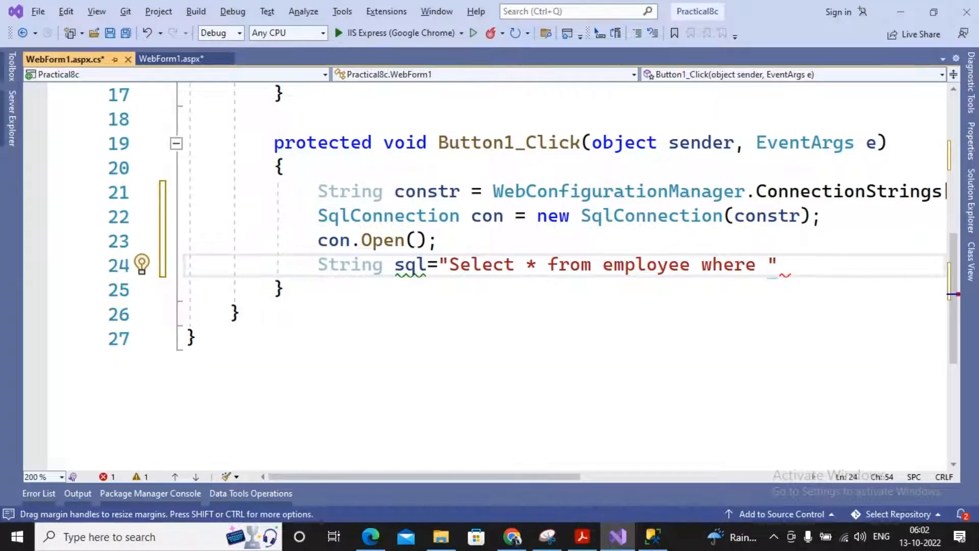
pyautogui.write('esalary>')
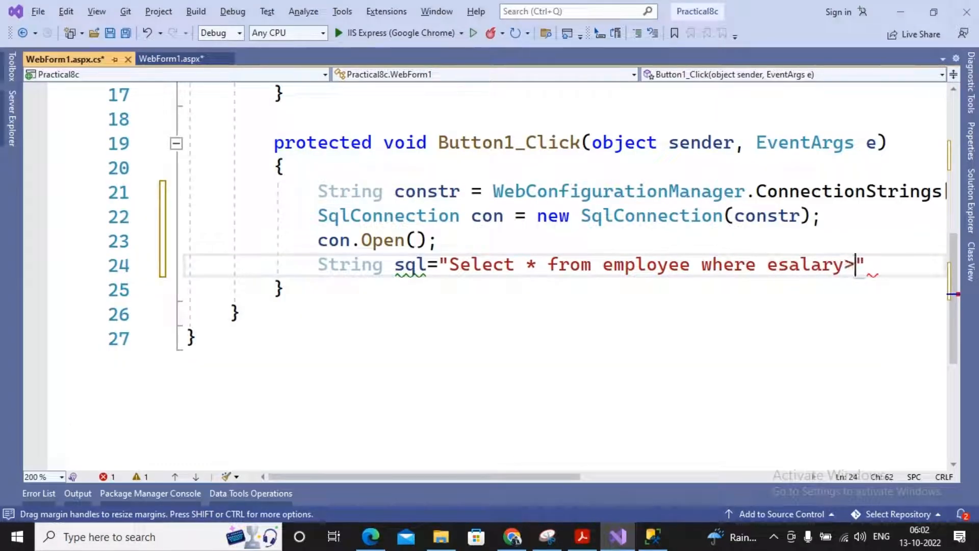
pyautogui.write('+')
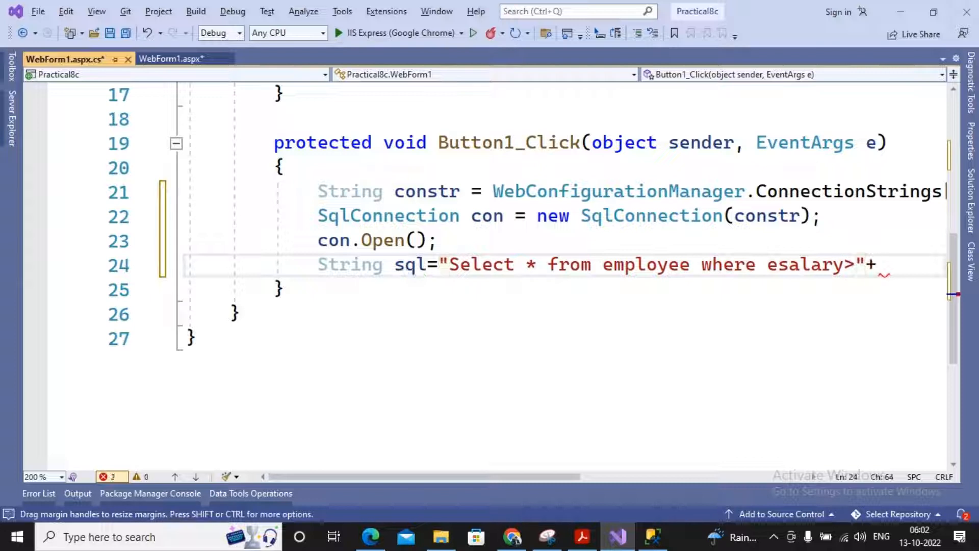
pyautogui.write('textbox')
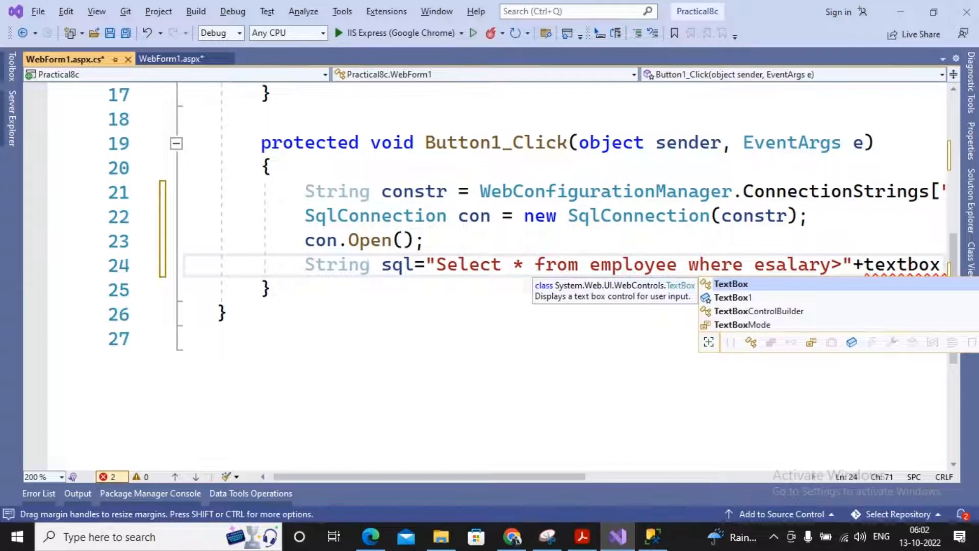
pyautogui.write('1.te')
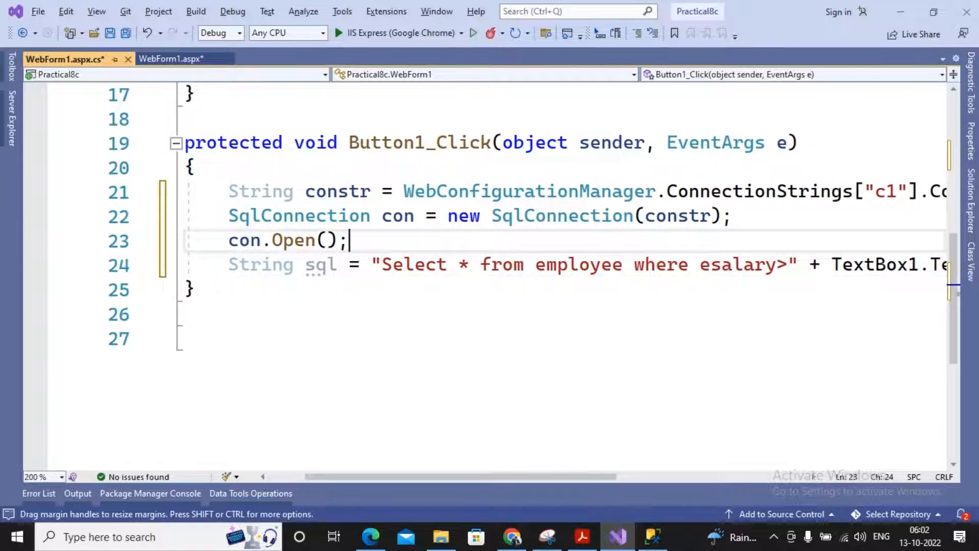
pyautogui.moveTo(899, 464)
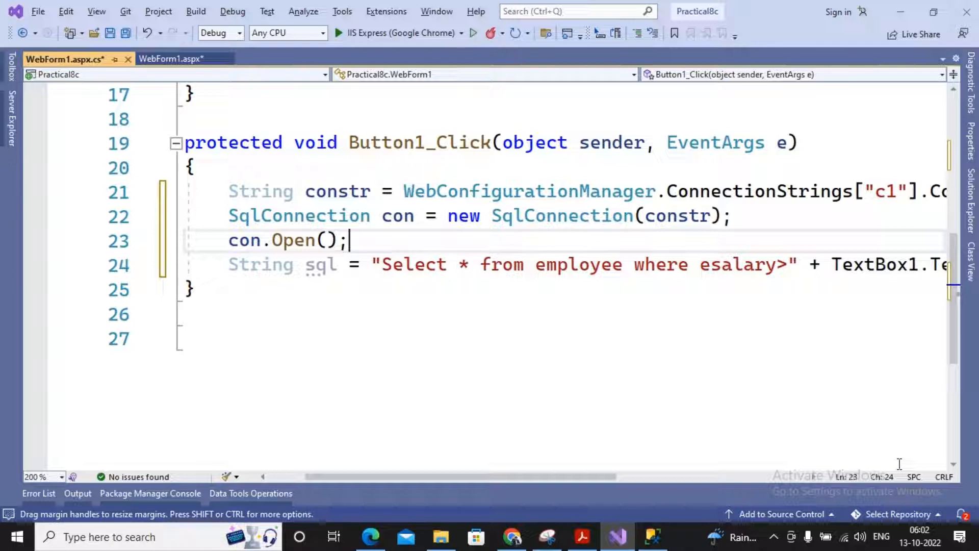
pyautogui.moveTo(755, 451)
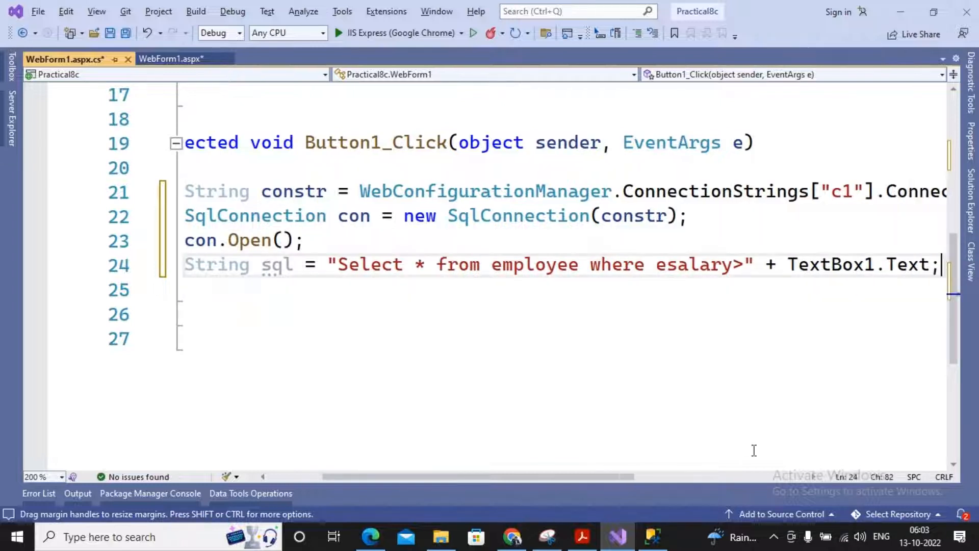
pyautogui.press('Enter')
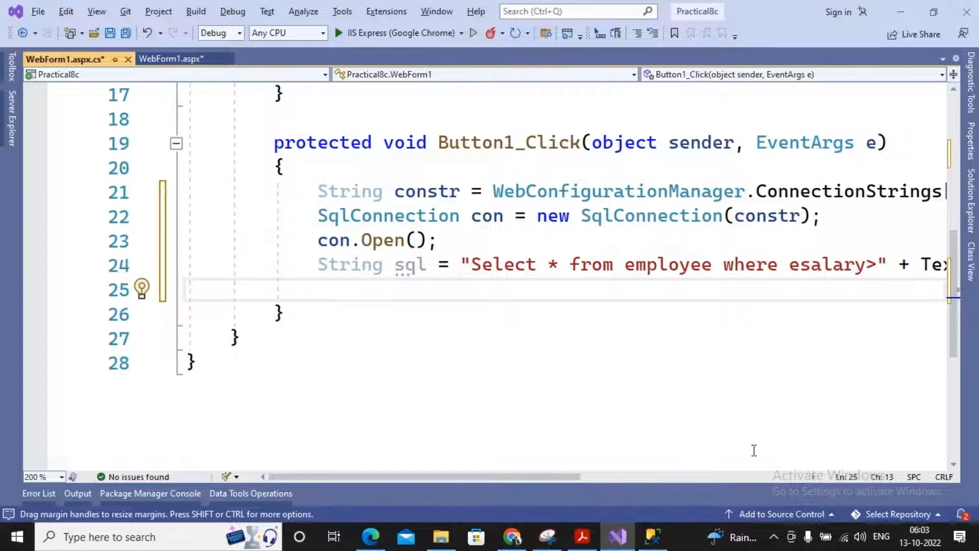
# Step: Create SqlDataAdapter da = new SqlDataAdapter(sql, con) for the query
pyautogui.write('sq')
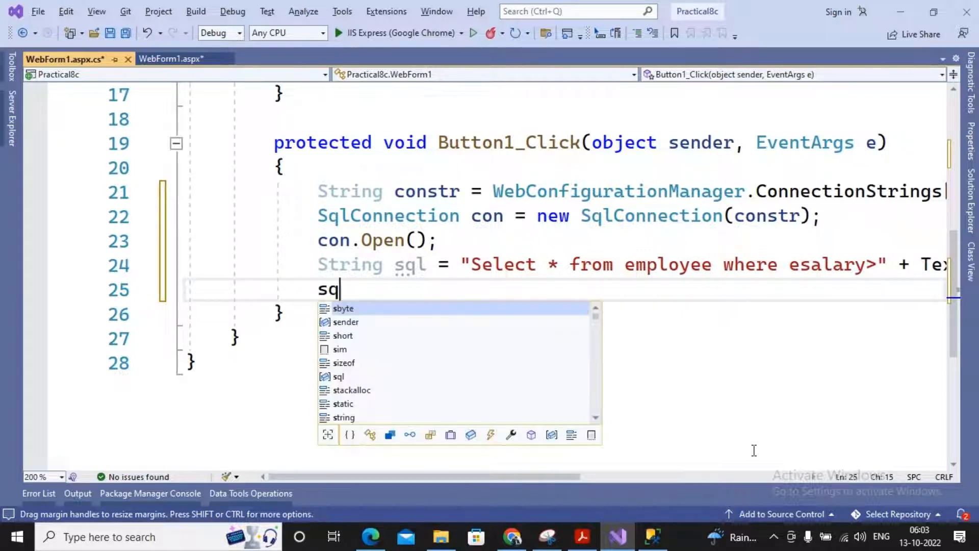
pyautogui.write('lDataAdapter')
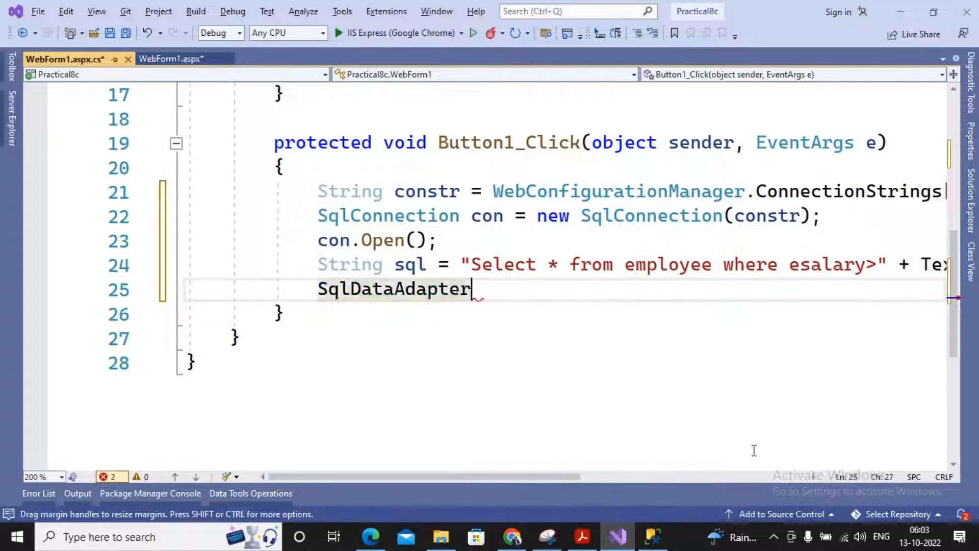
pyautogui.write('da=new sqldataAdapter(s')
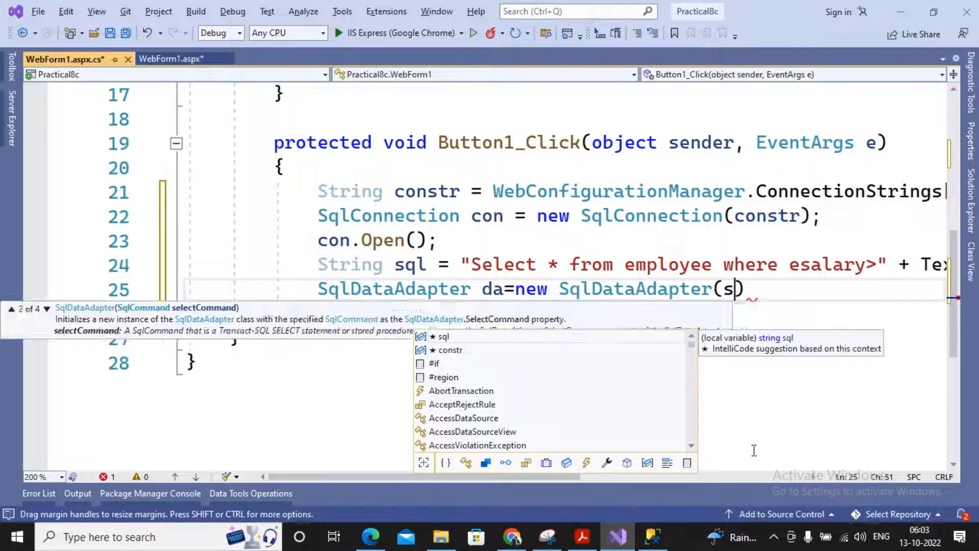
pyautogui.write('ql,')
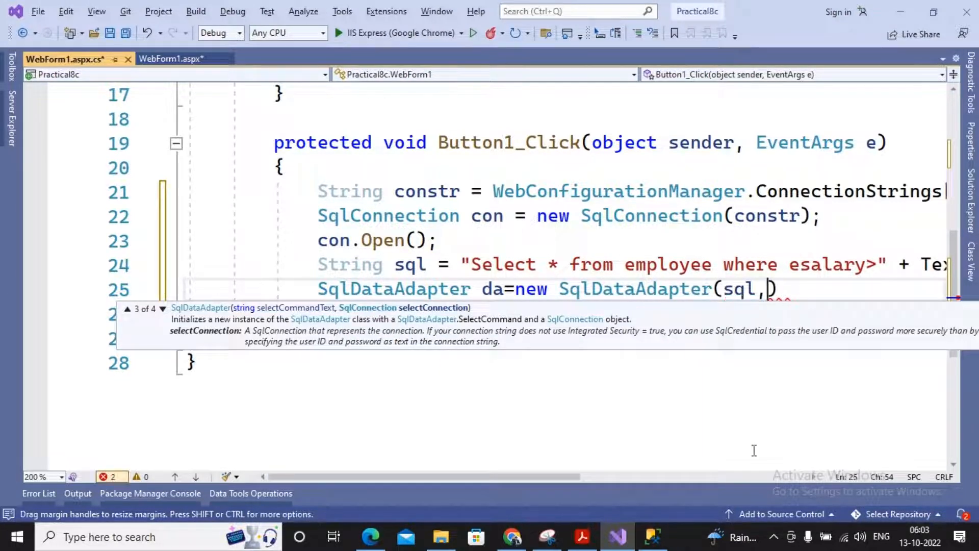
pyautogui.write('con);')
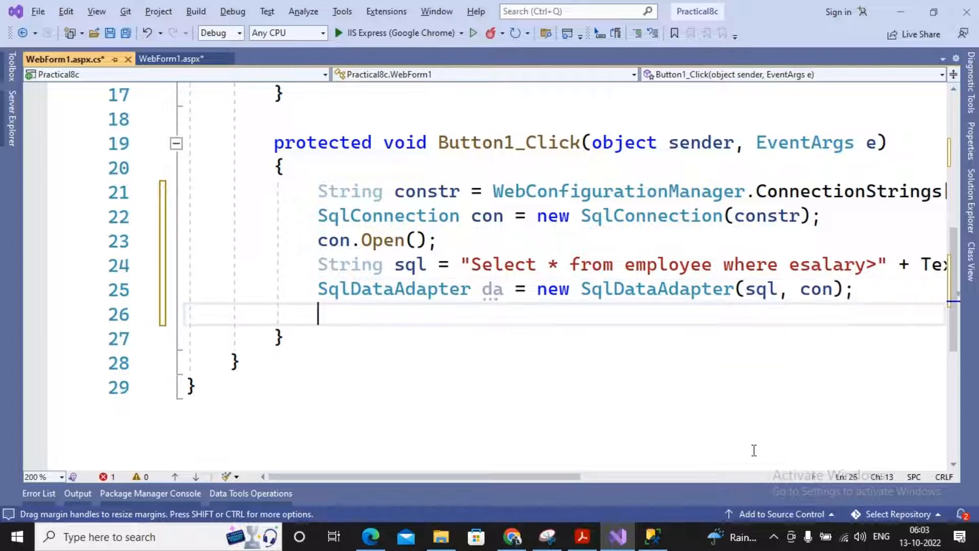
pyautogui.write('DataTable dt = new DataTable();')
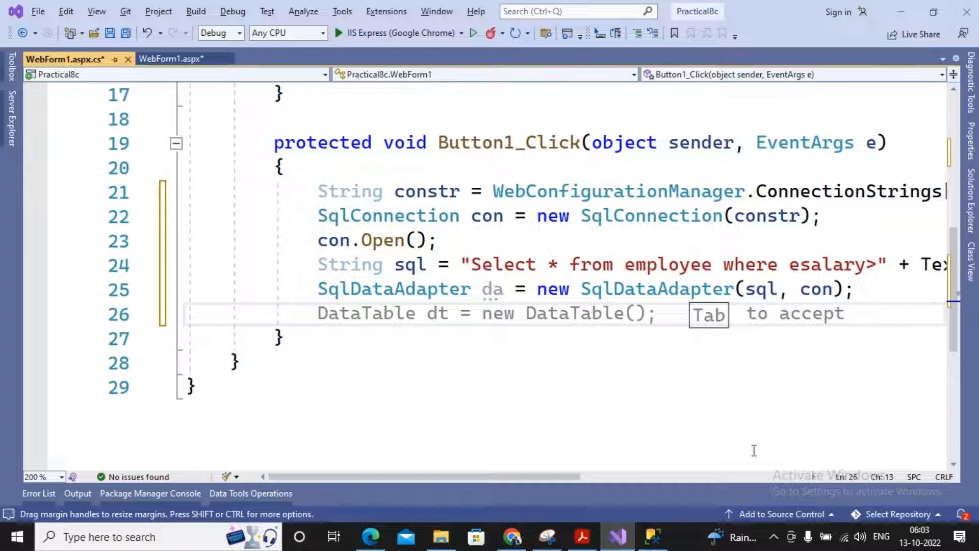
# Step: Create DataSet ds = new DataSet() and fill it with da.Fill(ds)
pyautogui.write('datase')
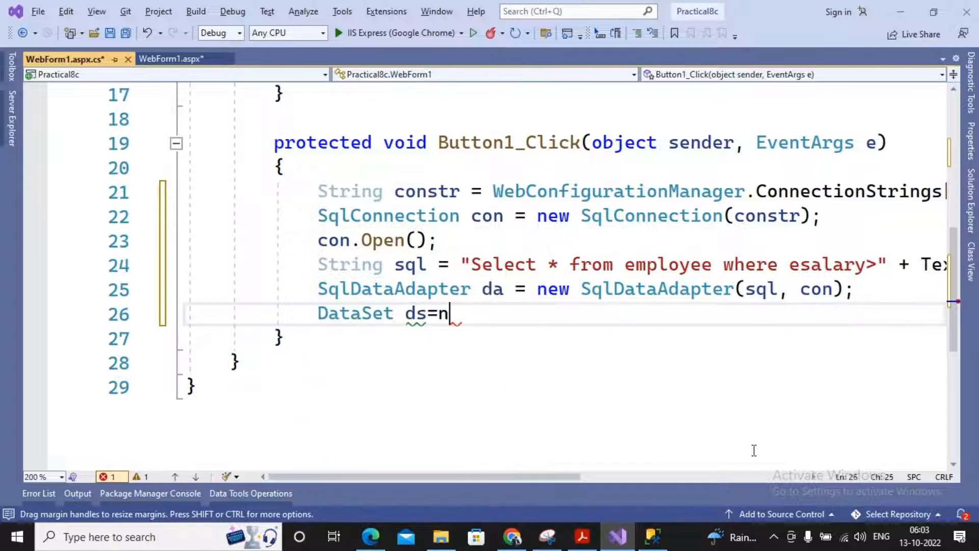
pyautogui.write('ew datas')
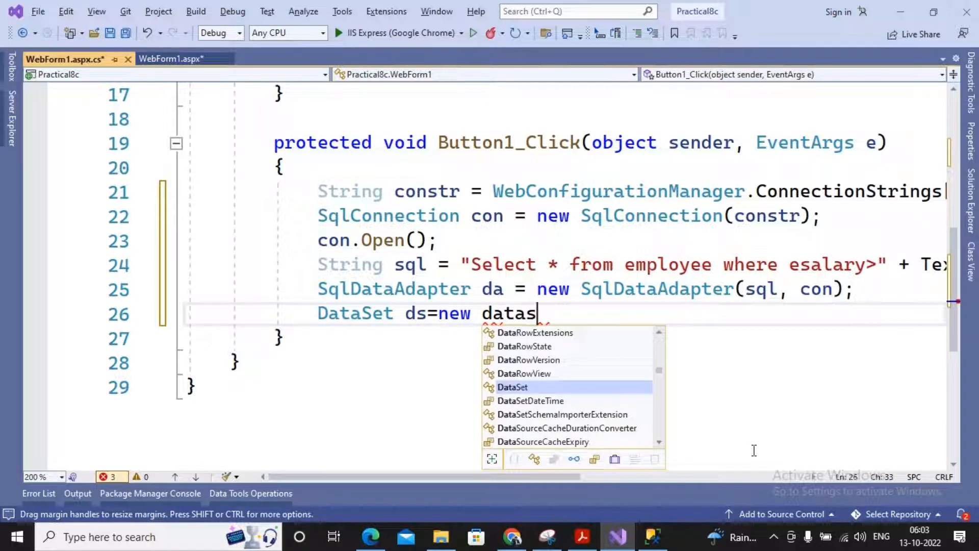
pyautogui.press('Enter')
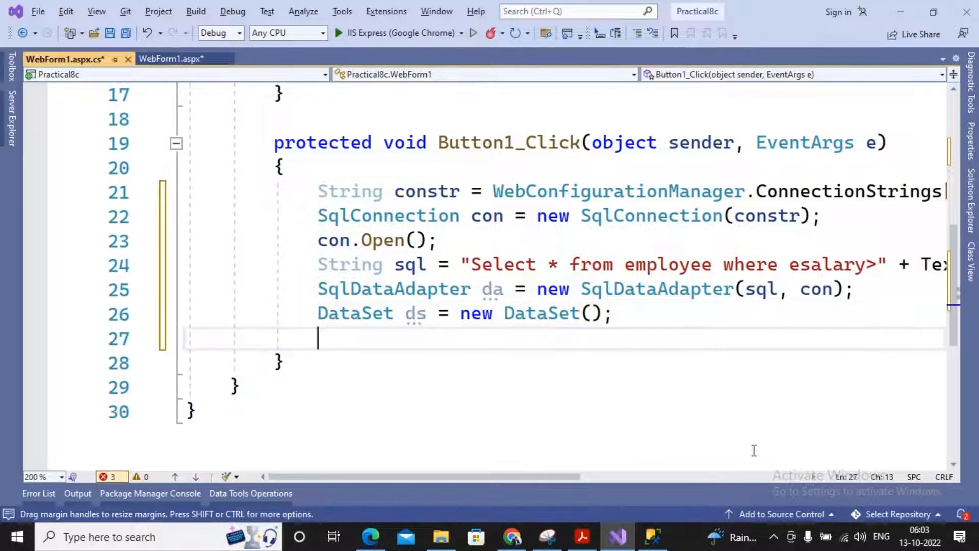
pyautogui.write('d')
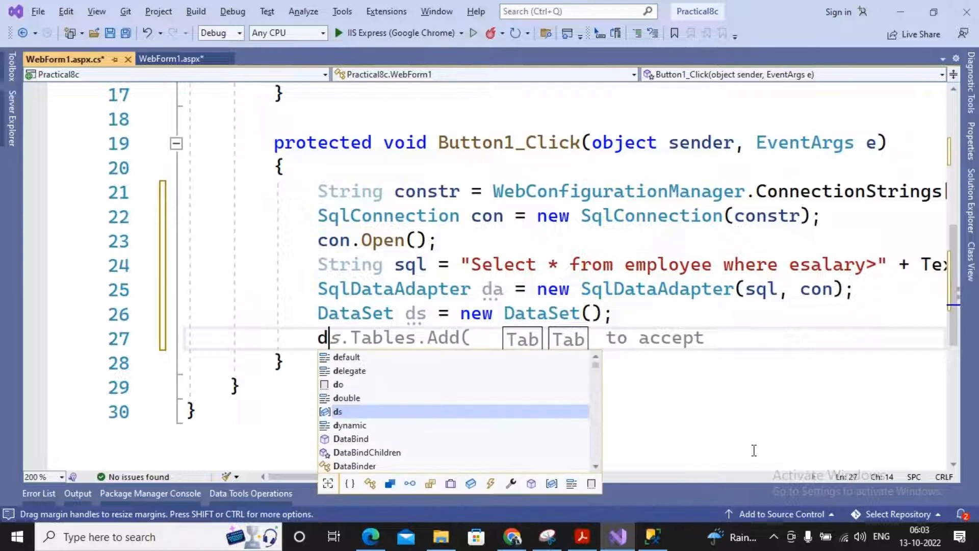
pyautogui.write('a.fill')
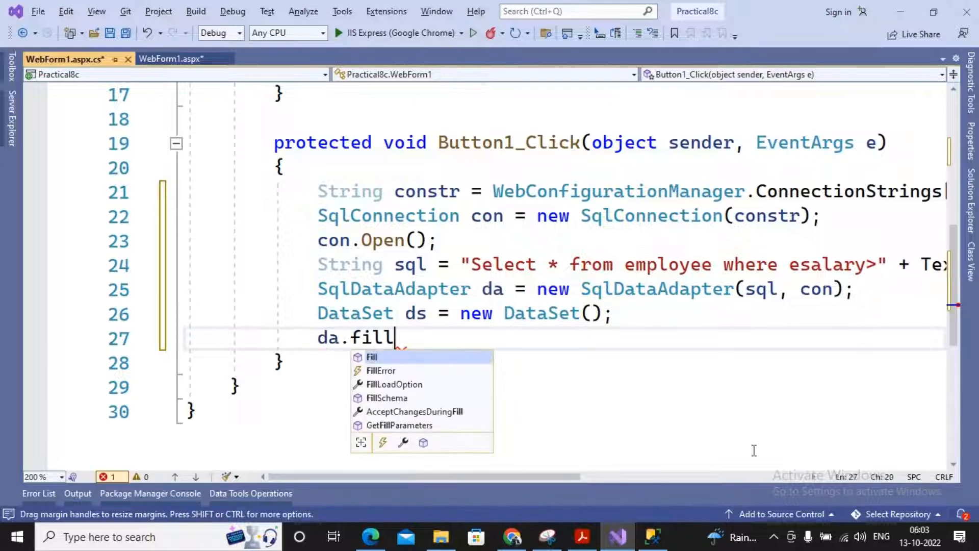
pyautogui.write('(ds);')
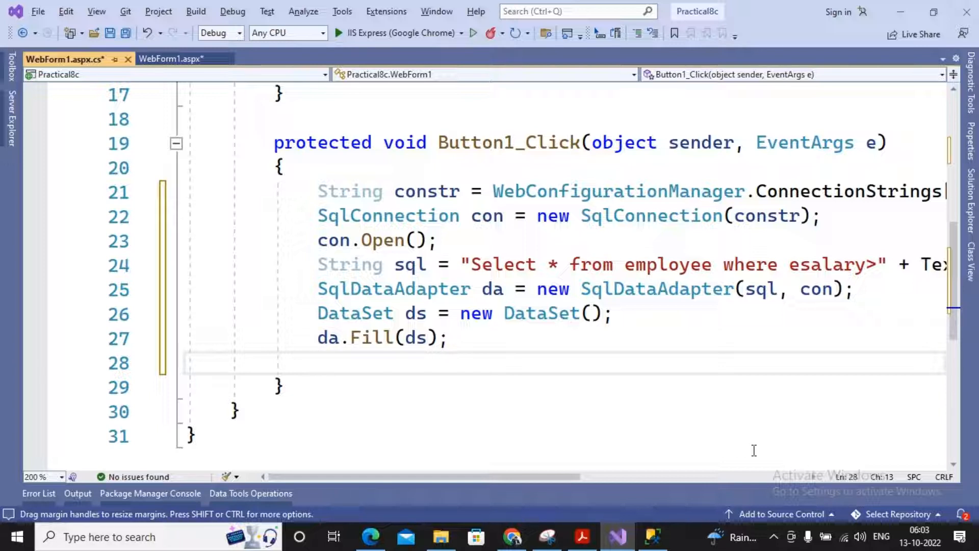
# Step: Set GridView1.DataSource = ds.Tables[0], call DataBind(), then con.Close()
pyautogui.write('grid')
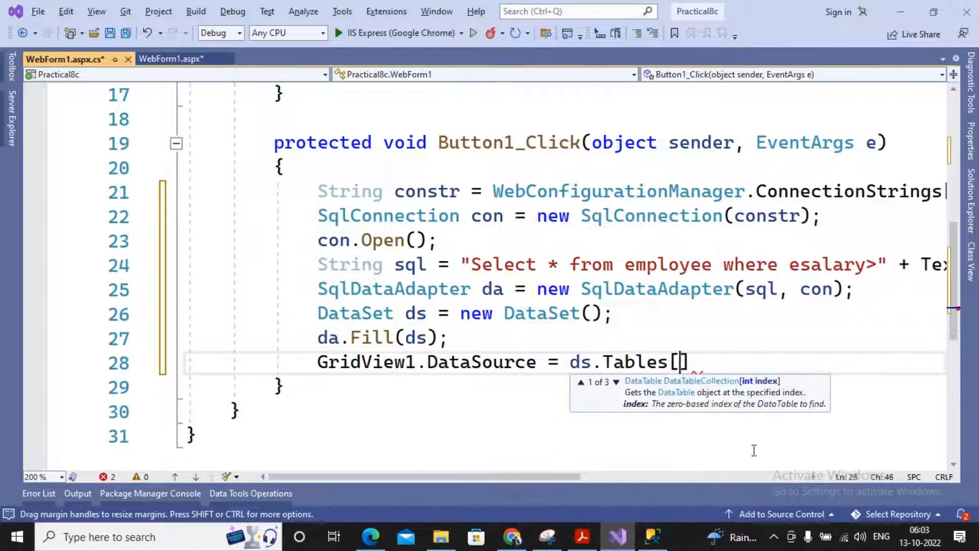
pyautogui.write('0];')
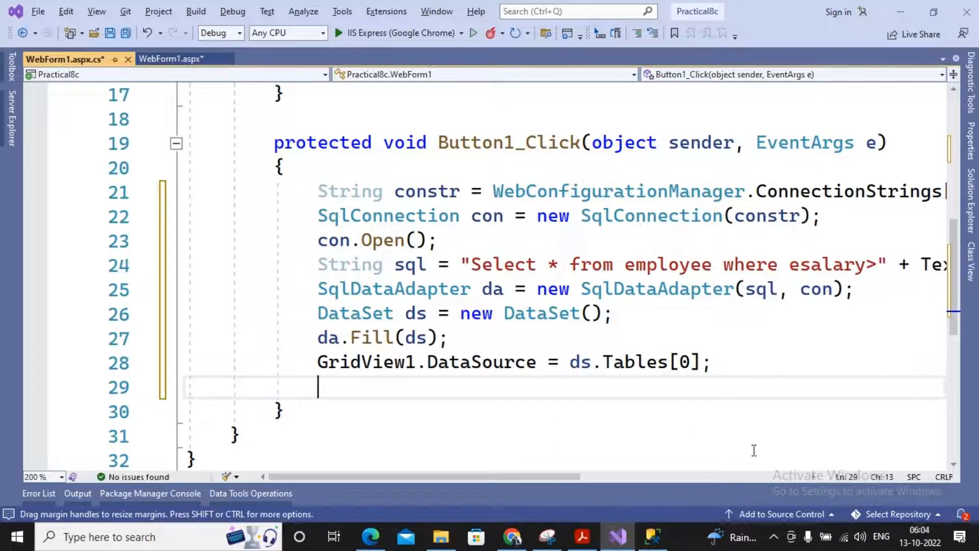
pyautogui.write('GridView1.DataBind();')
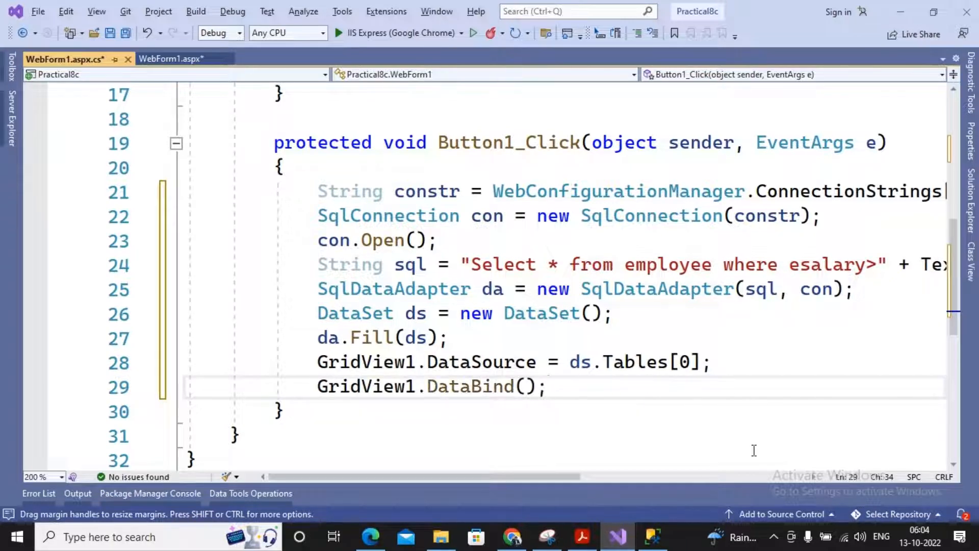
pyautogui.write('con')
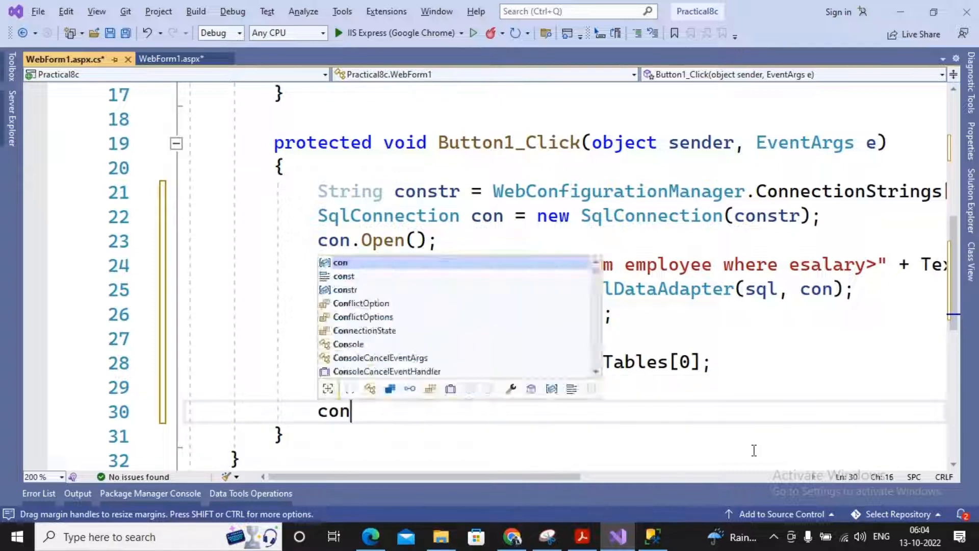
pyautogui.press('Escape')
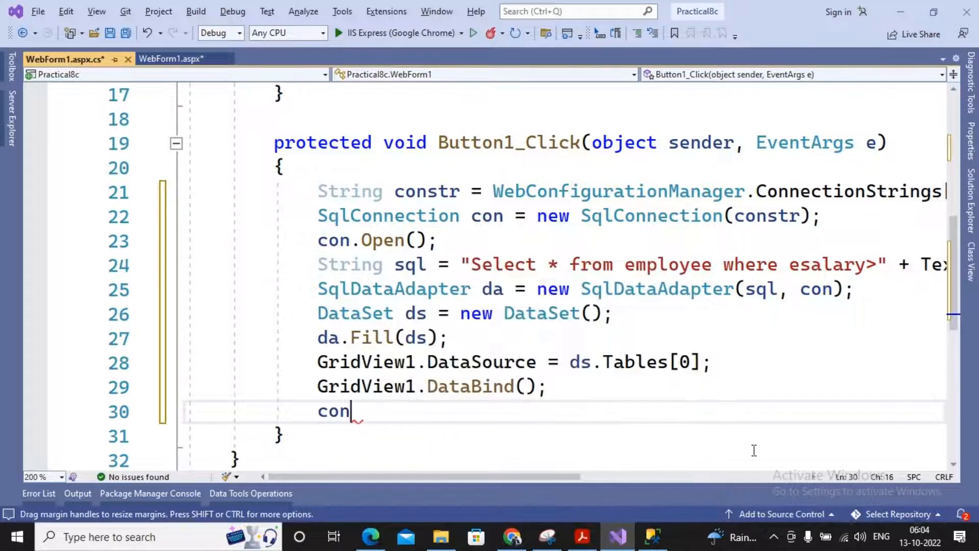
pyautogui.write('.clo')
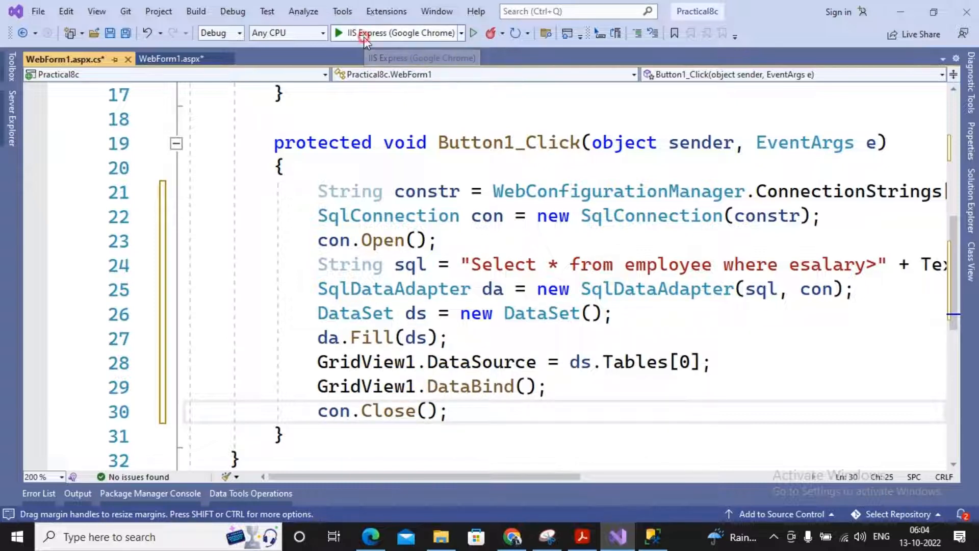
# Step: Run the project with IIS Express so the web form opens in Google Chrome
pyautogui.click(338, 33)
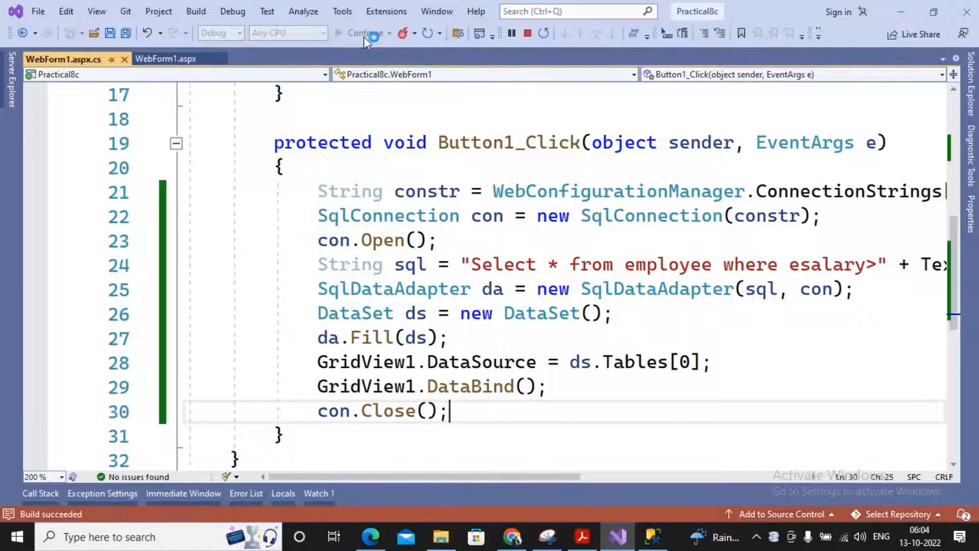
pyautogui.click(359, 33)
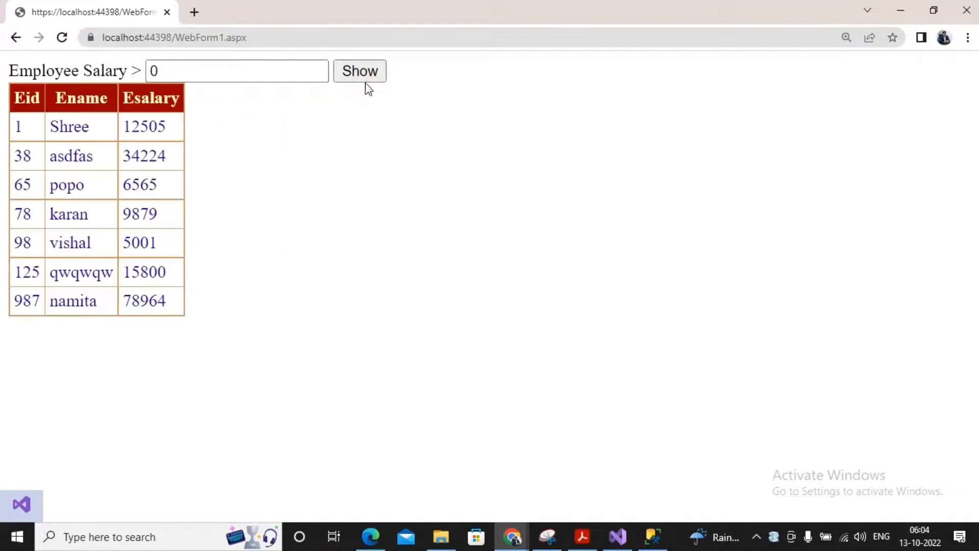
pyautogui.moveTo(92, 438)
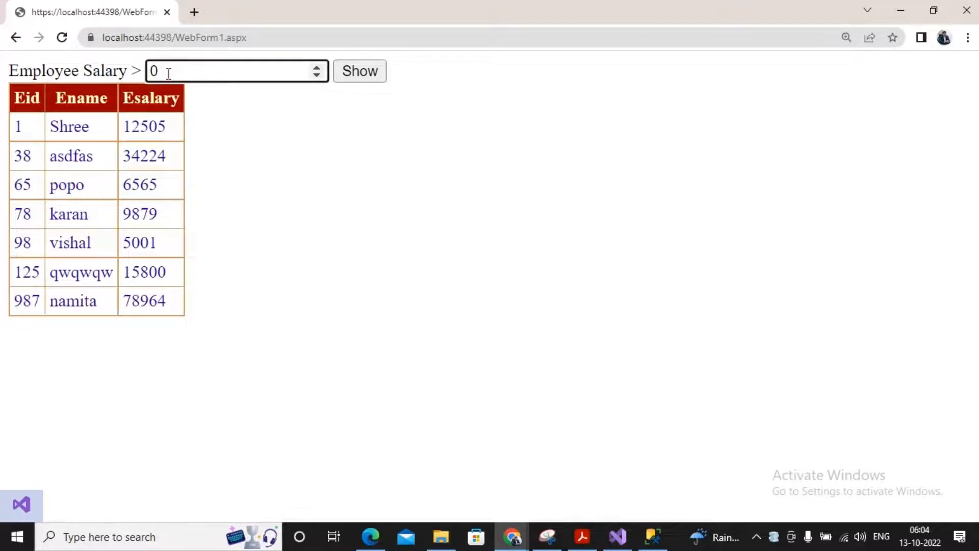
# Step: Show employees with salary above 10000, then above 20000, in the grid
pyautogui.write('10000')
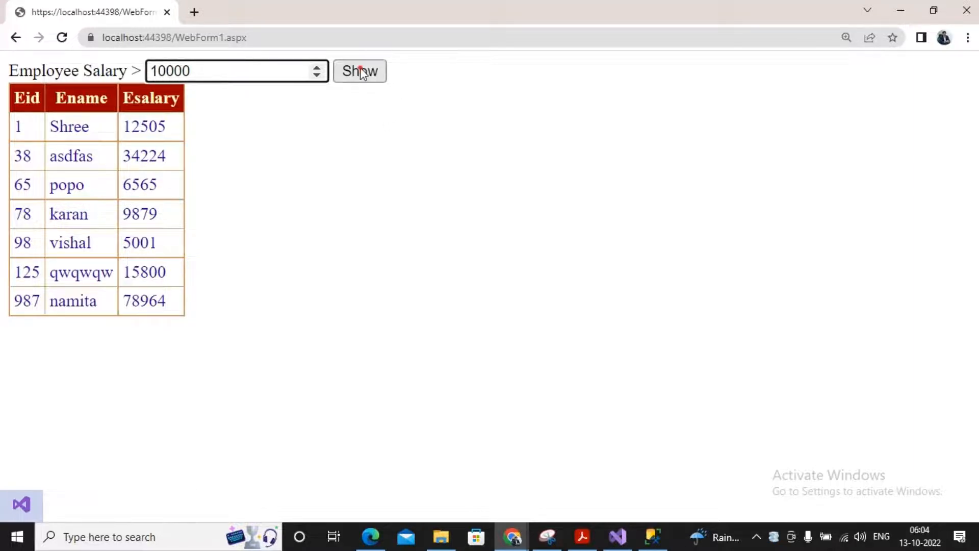
pyautogui.click(360, 72)
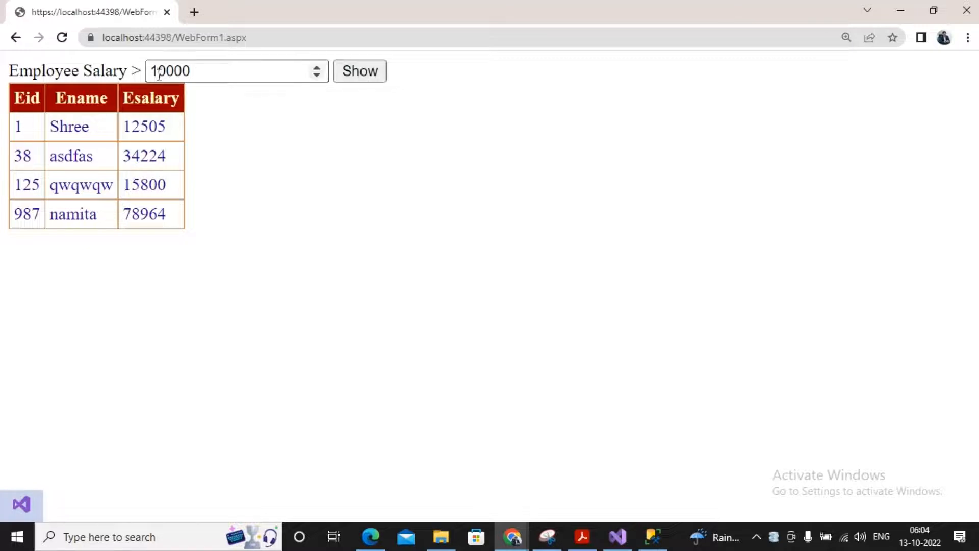
pyautogui.click(157, 67)
pyautogui.write('20000')
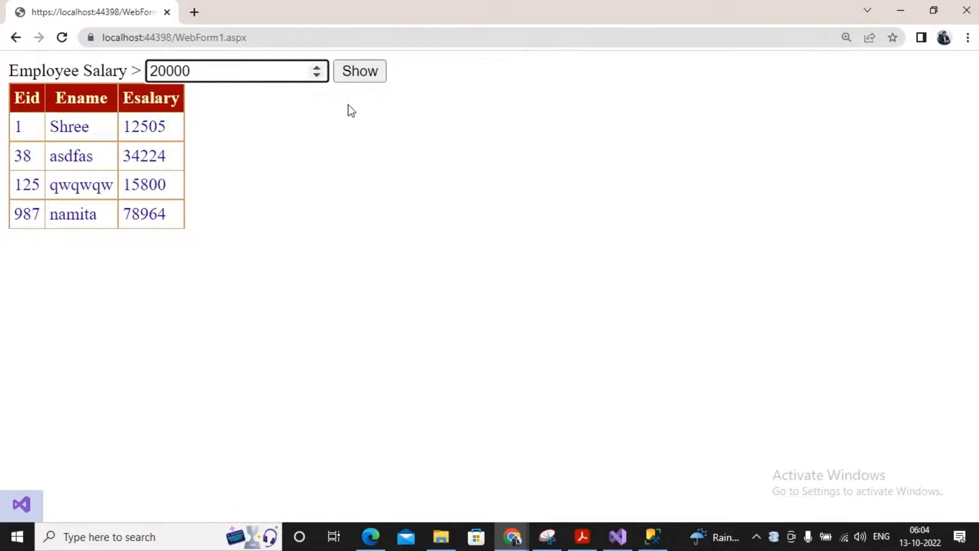
pyautogui.click(359, 71)
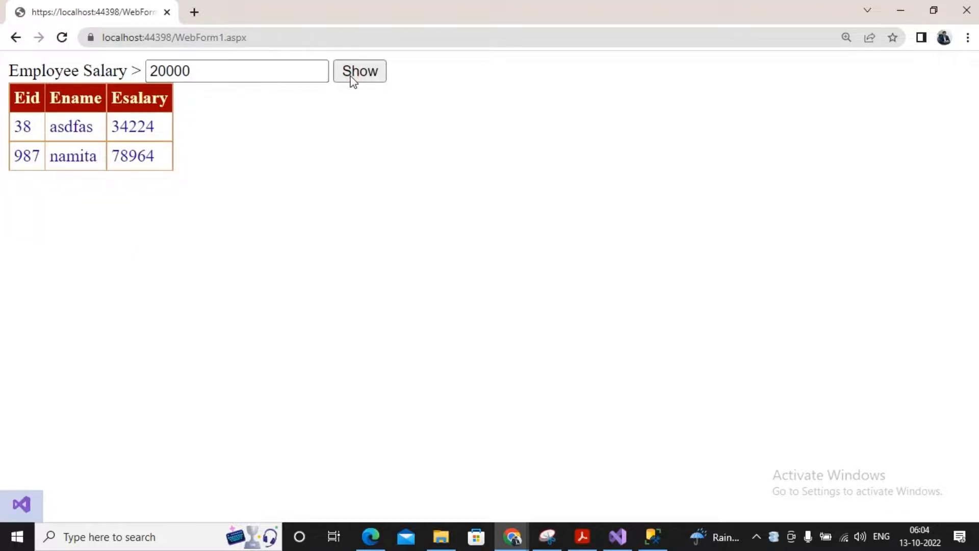